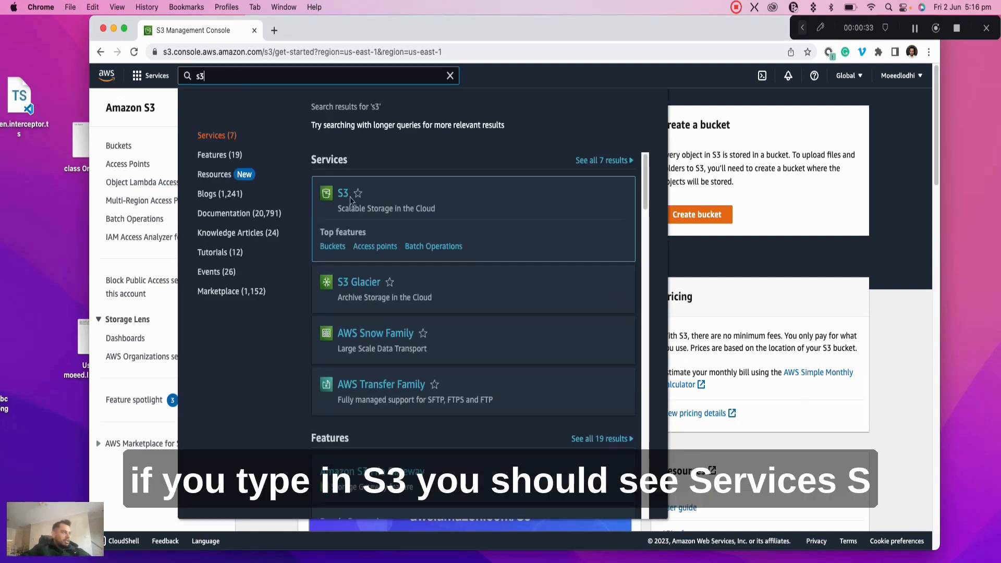
Go to the Amazon S3 service and begin creating a new bucket.
{"action": "left_click", "coordinate": [343, 194]}
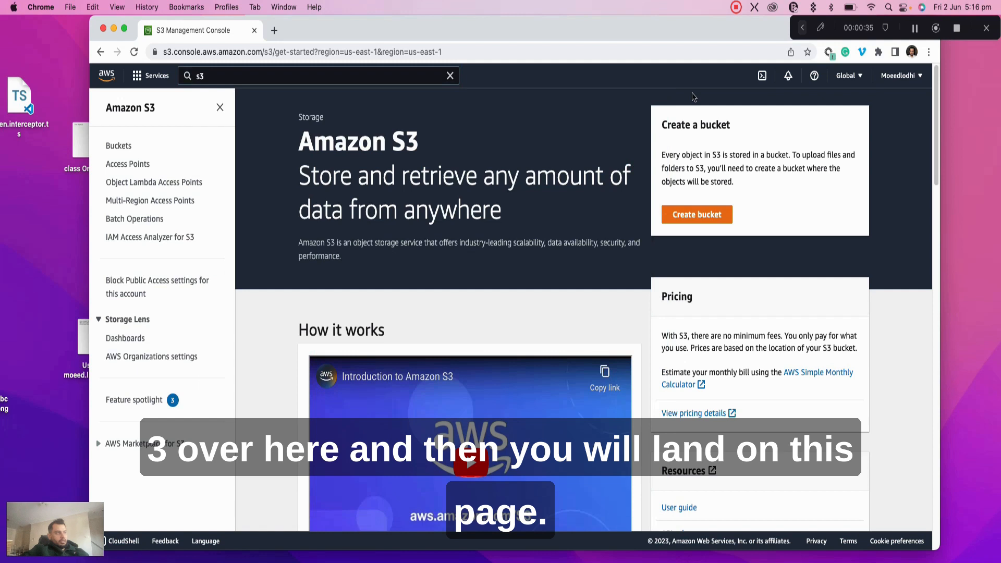
{"action": "mouse_move", "coordinate": [664, 217]}
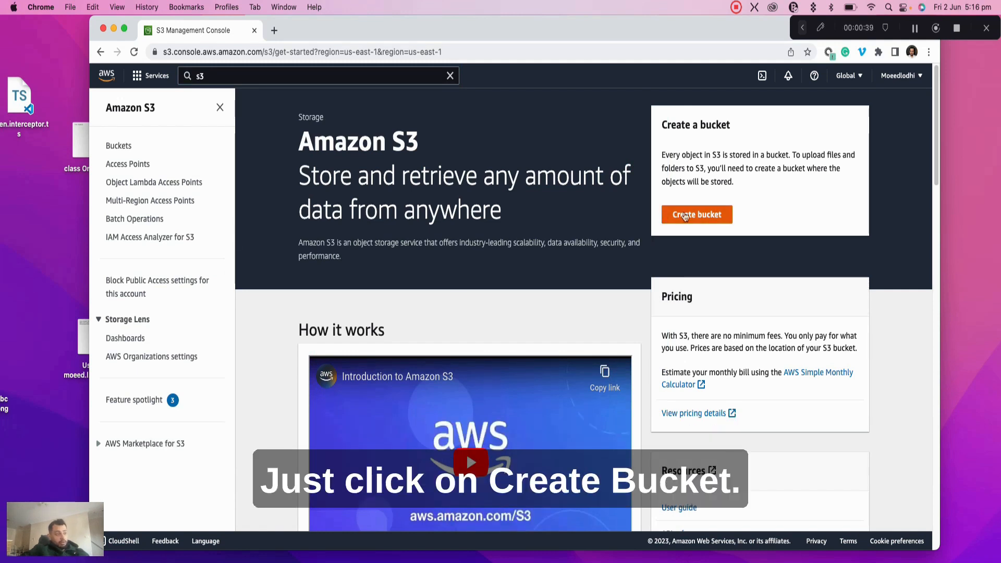
{"action": "left_click", "coordinate": [697, 214]}
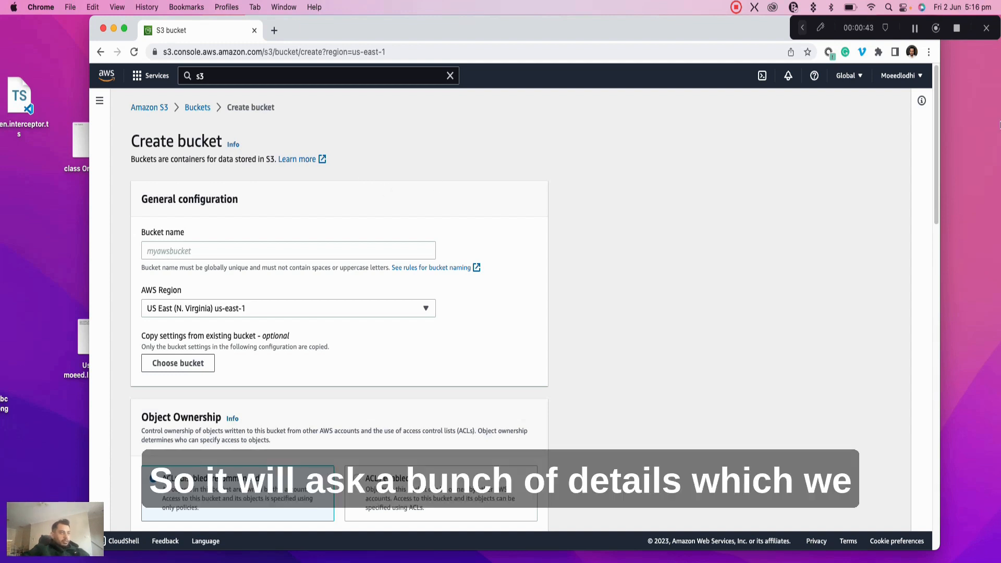
Enter my_bucket as the new bucket's name.
{"action": "left_click", "coordinate": [288, 250]}
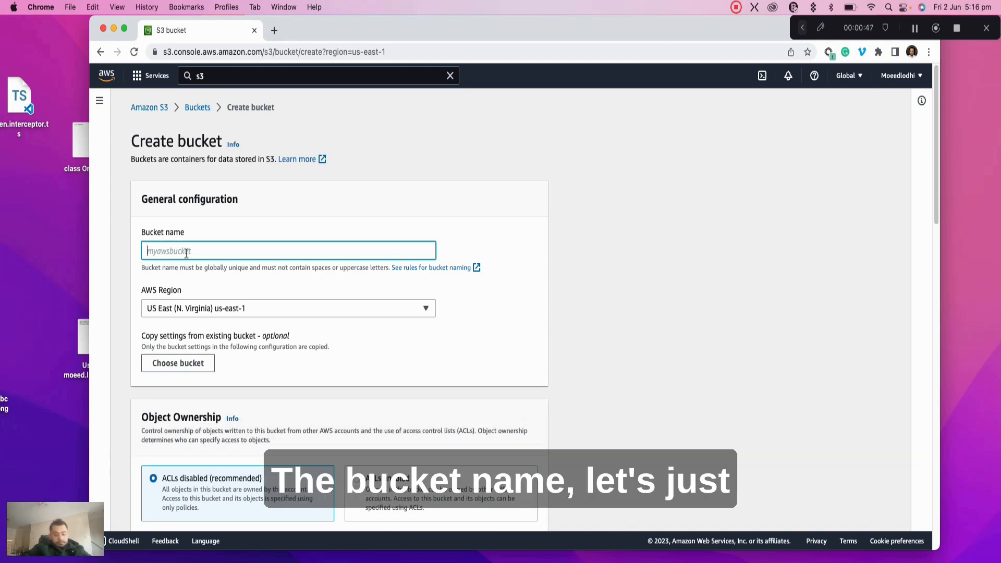
{"action": "type", "text": "my_"}
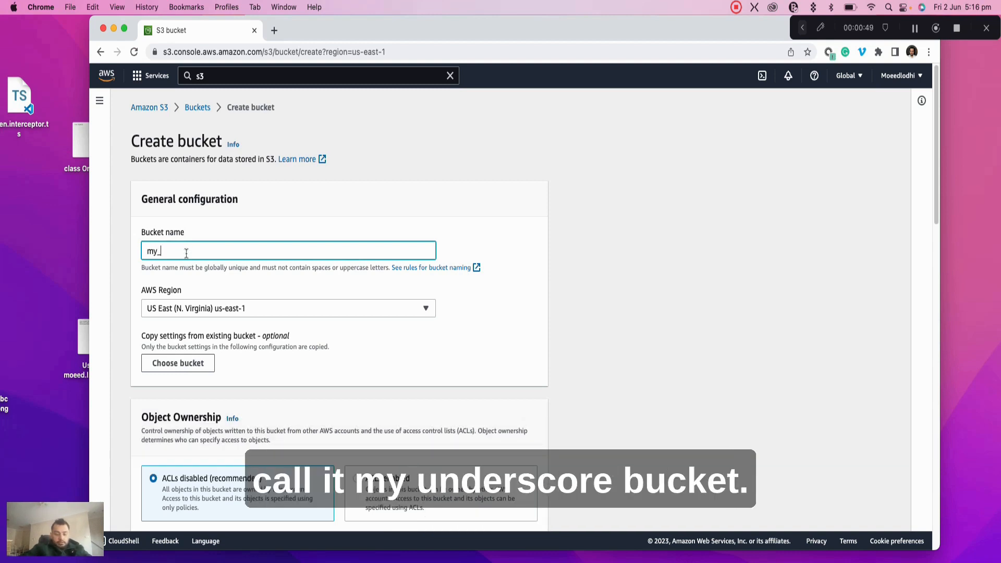
{"action": "type", "text": "bucket"}
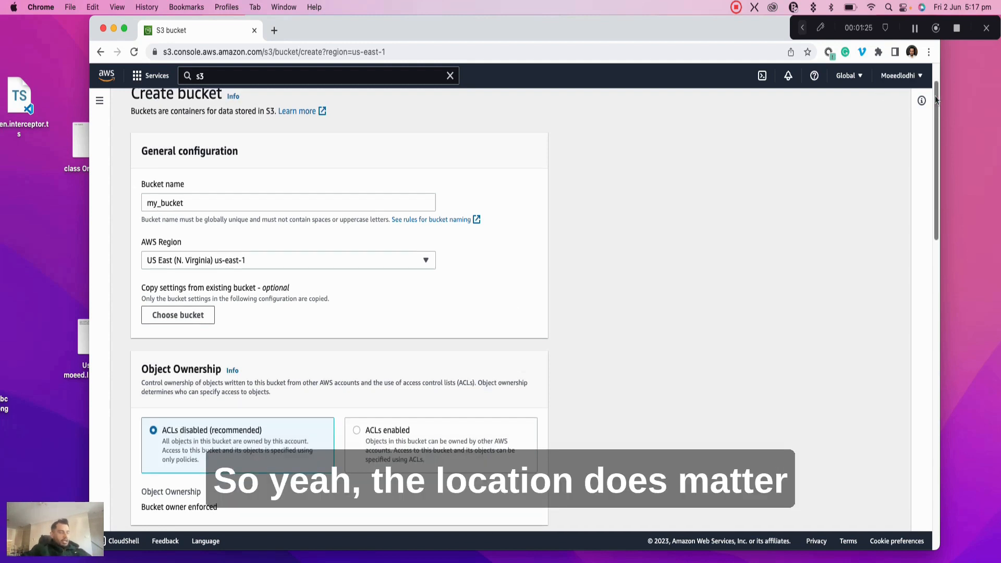
Turn off Block all public access and acknowledge the bucket may become public.
{"action": "scroll", "scroll_direction": "up", "scroll_amount": 3}
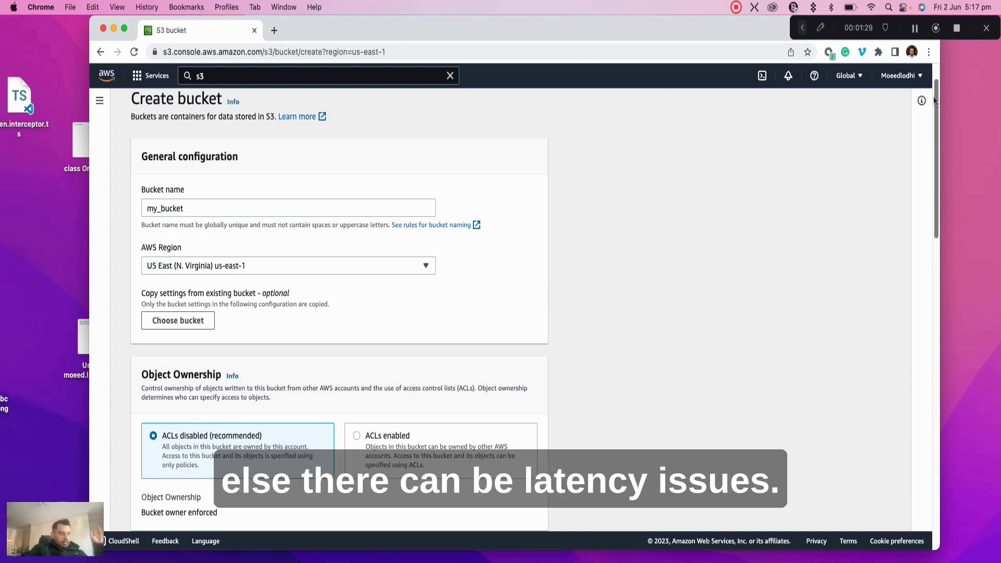
{"action": "scroll", "scroll_direction": "down", "scroll_amount": 3}
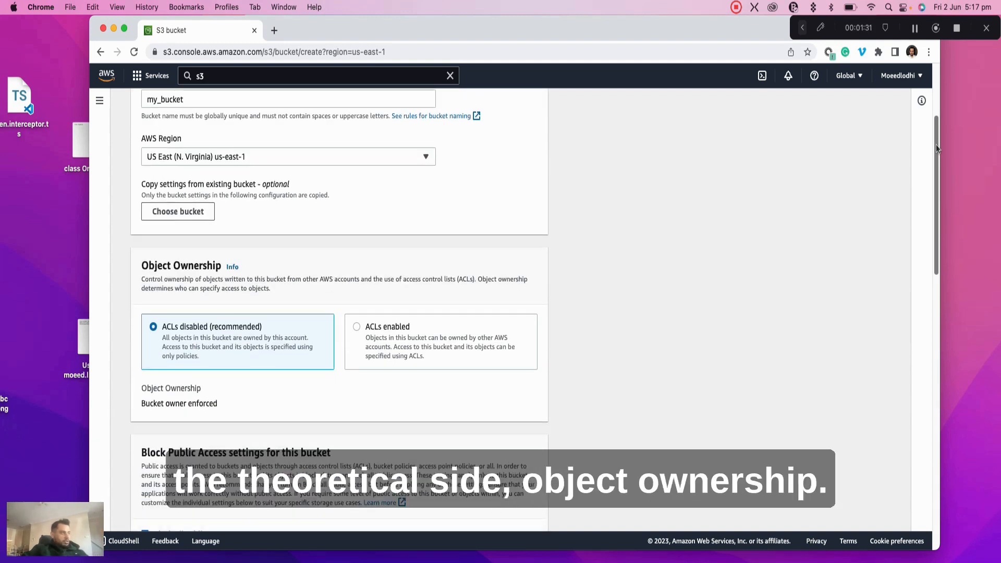
{"action": "scroll", "scroll_direction": "down", "scroll_amount": 3}
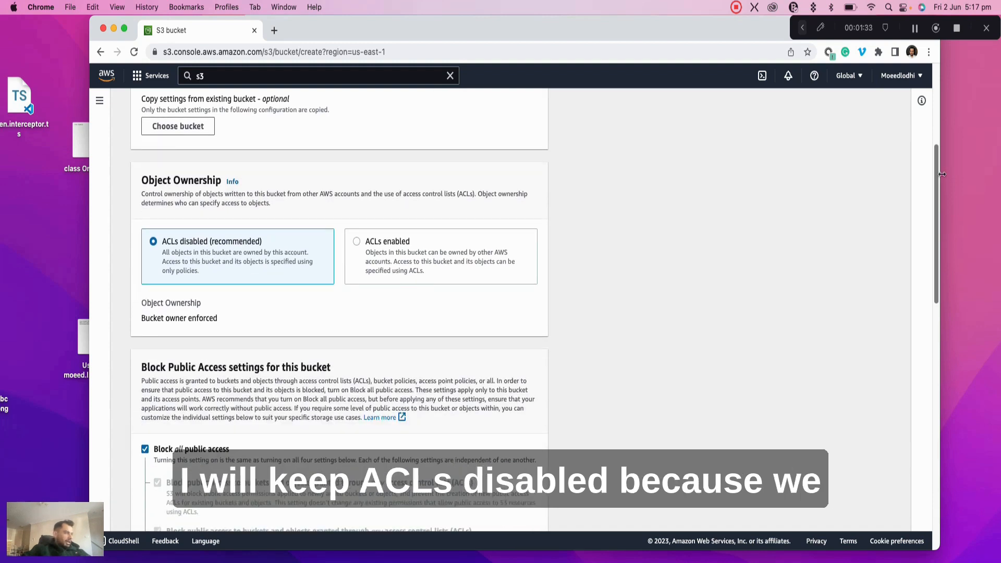
{"action": "scroll", "scroll_direction": "down", "scroll_amount": 3}
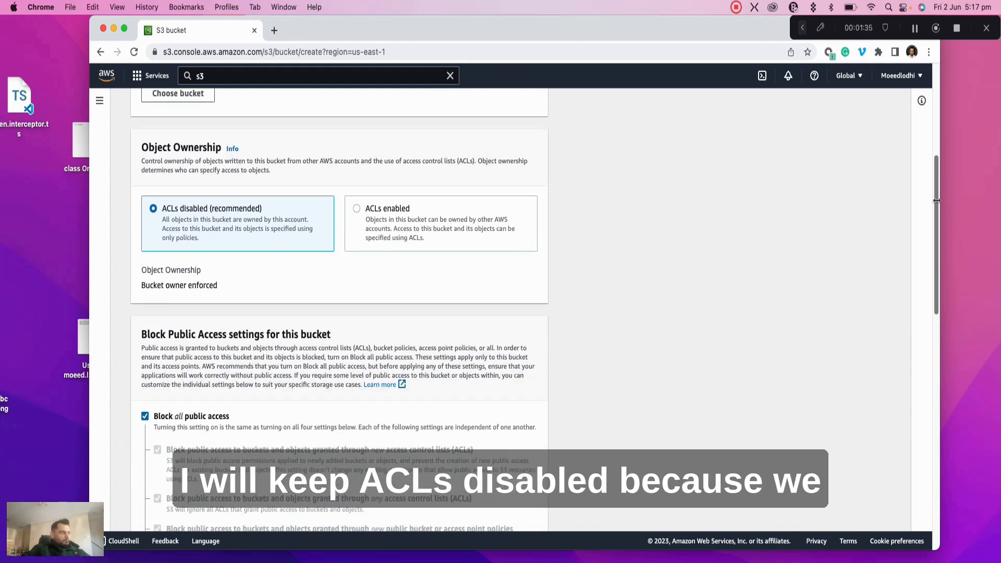
{"action": "scroll", "scroll_direction": "down", "scroll_amount": 3}
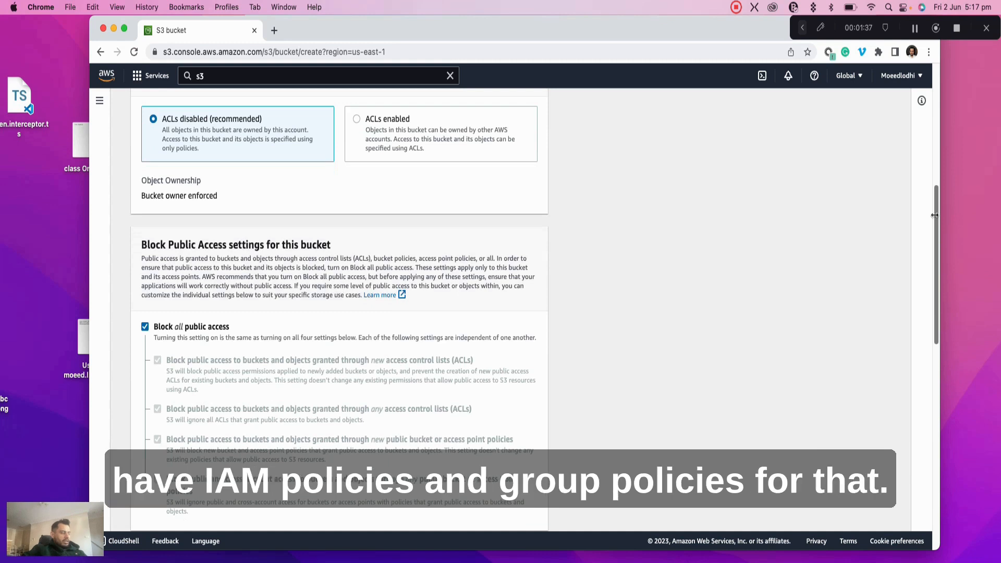
{"action": "scroll", "scroll_direction": "down", "scroll_amount": 3}
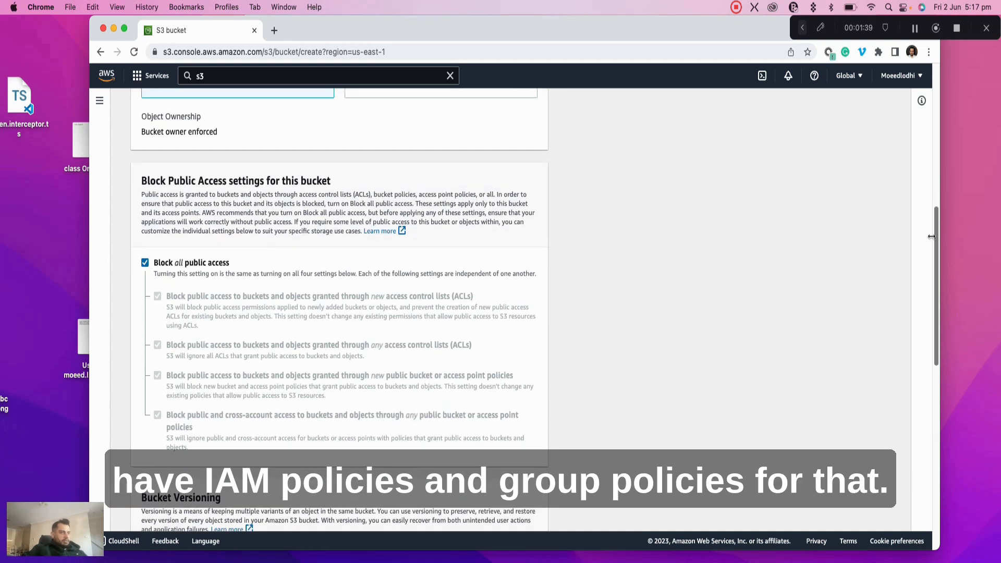
{"action": "scroll", "scroll_direction": "up", "scroll_amount": 3}
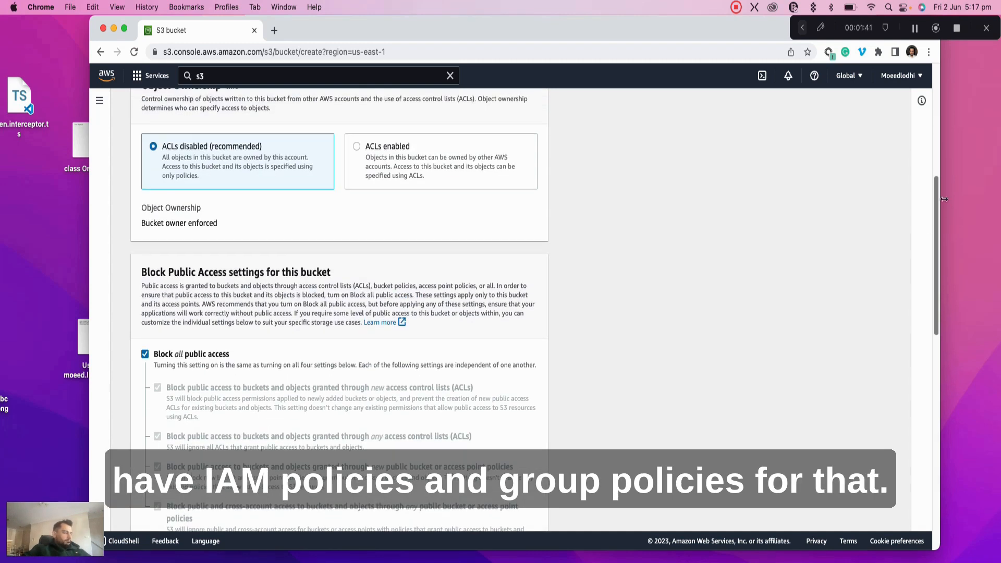
{"action": "scroll", "scroll_direction": "up", "scroll_amount": 3}
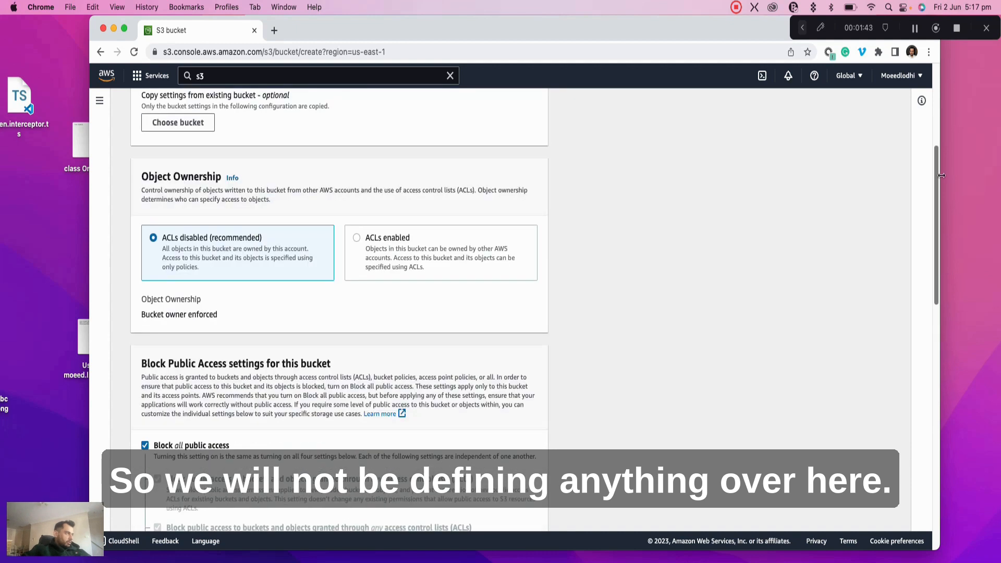
{"action": "scroll", "scroll_direction": "down", "scroll_amount": 3}
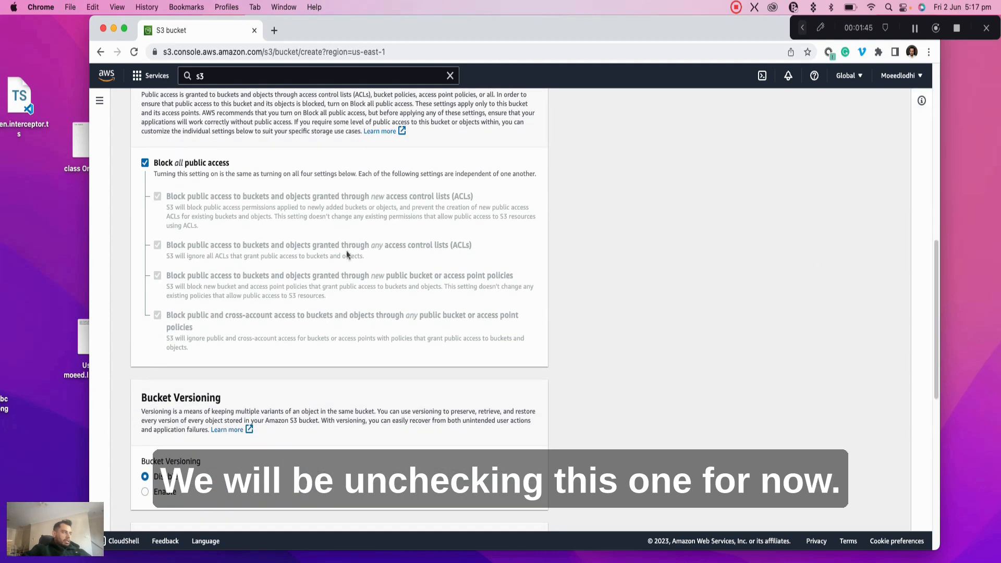
{"action": "left_click", "coordinate": [145, 163]}
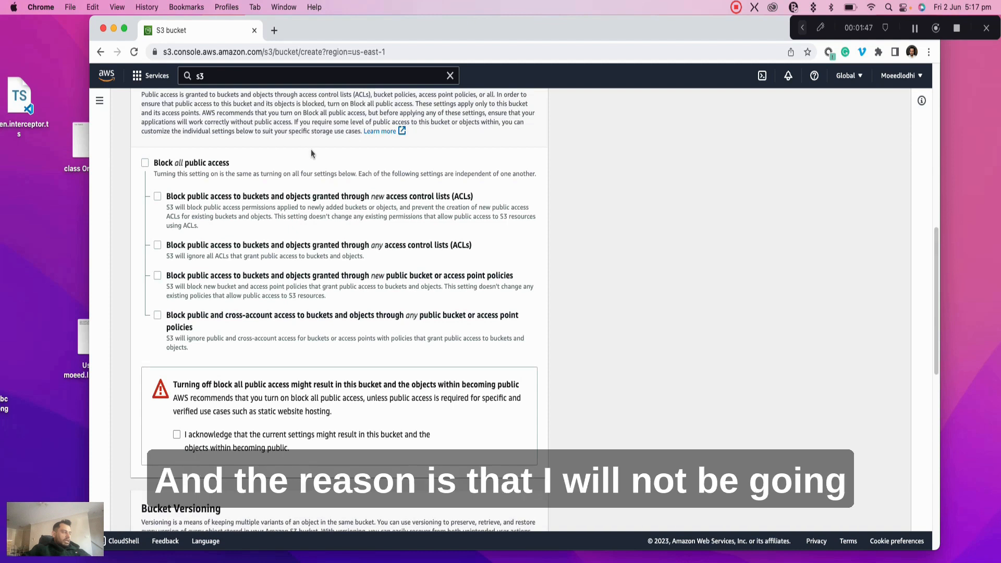
{"action": "left_click", "coordinate": [178, 433]}
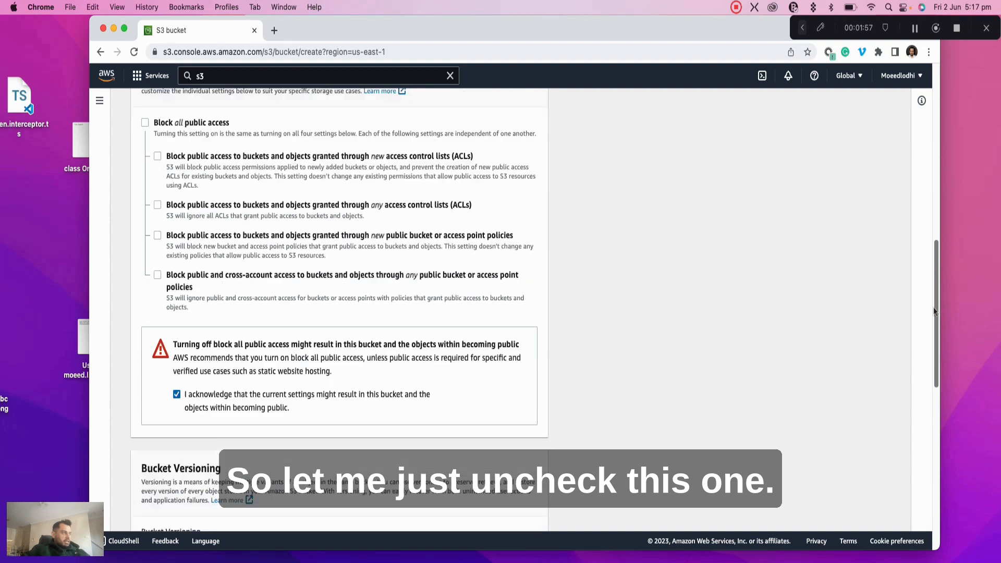
Review the remaining settings; the name my_bucket is flagged for an invalid underscore.
{"action": "scroll", "scroll_direction": "down", "scroll_amount": 3}
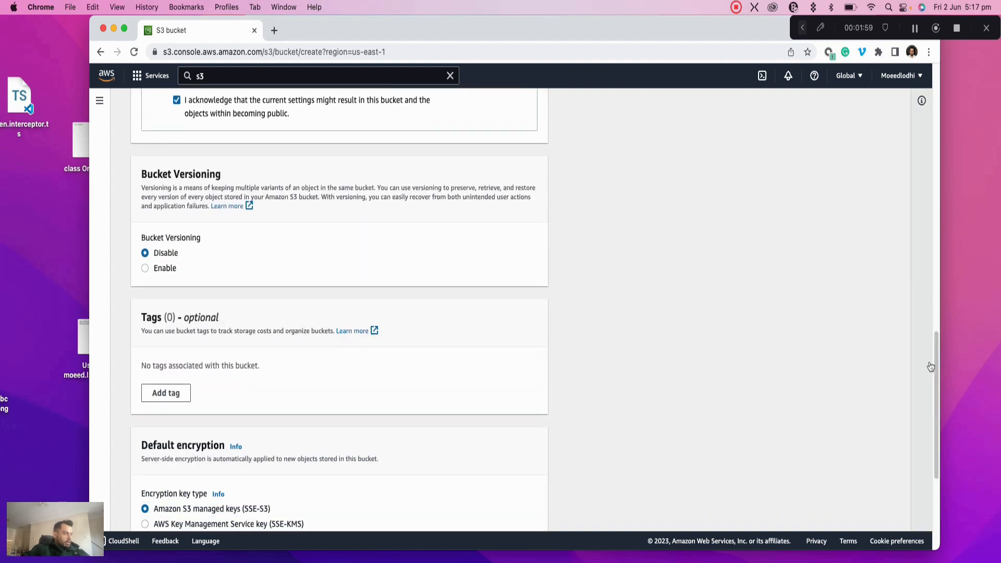
{"action": "scroll", "scroll_direction": "down", "scroll_amount": 3}
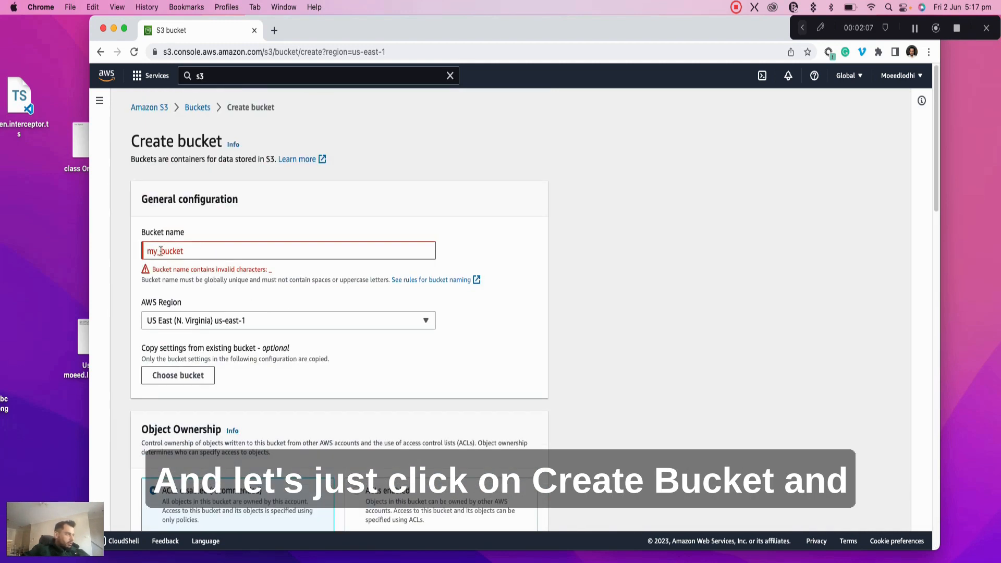
Rework the bucket name through mybucket123 to immiback to pass validation.
{"action": "type", "text": "myucket"}
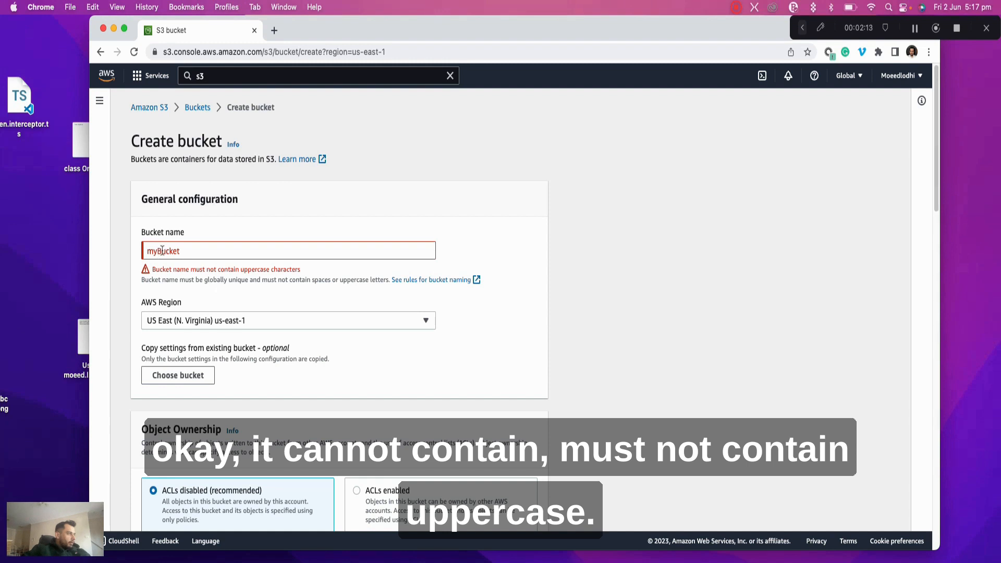
{"action": "type", "text": "mybucket"}
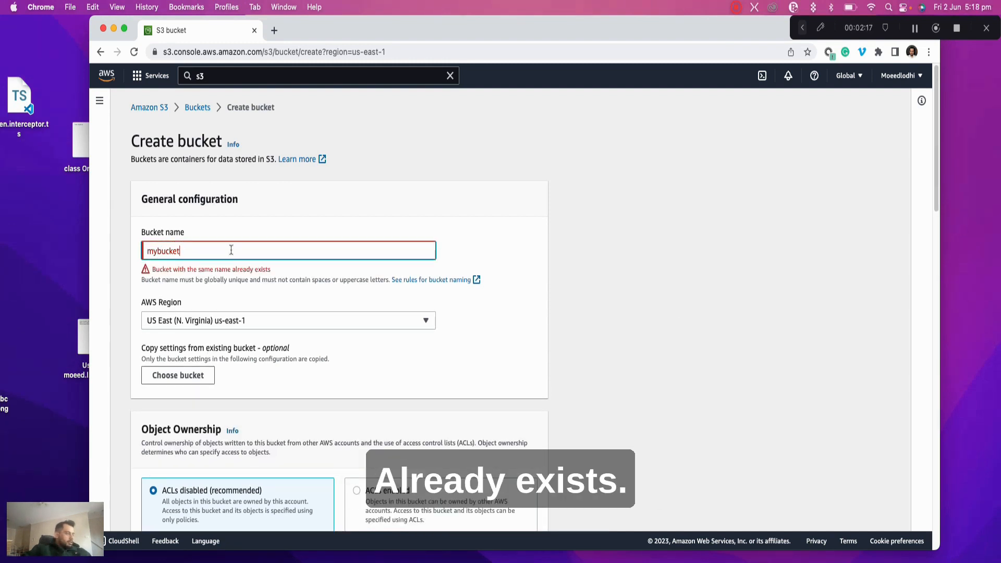
{"action": "type", "text": "123"}
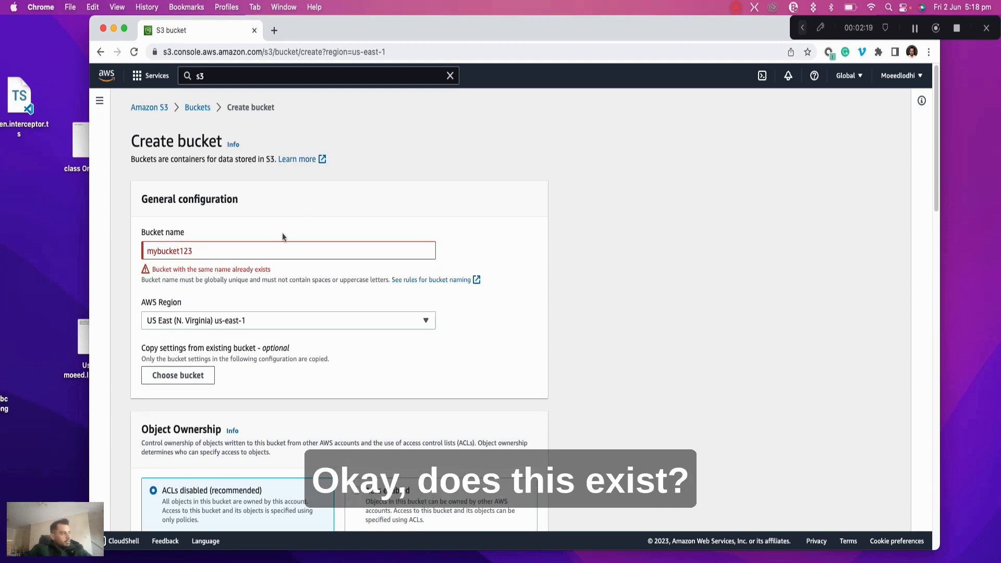
{"action": "type", "text": "imm"}
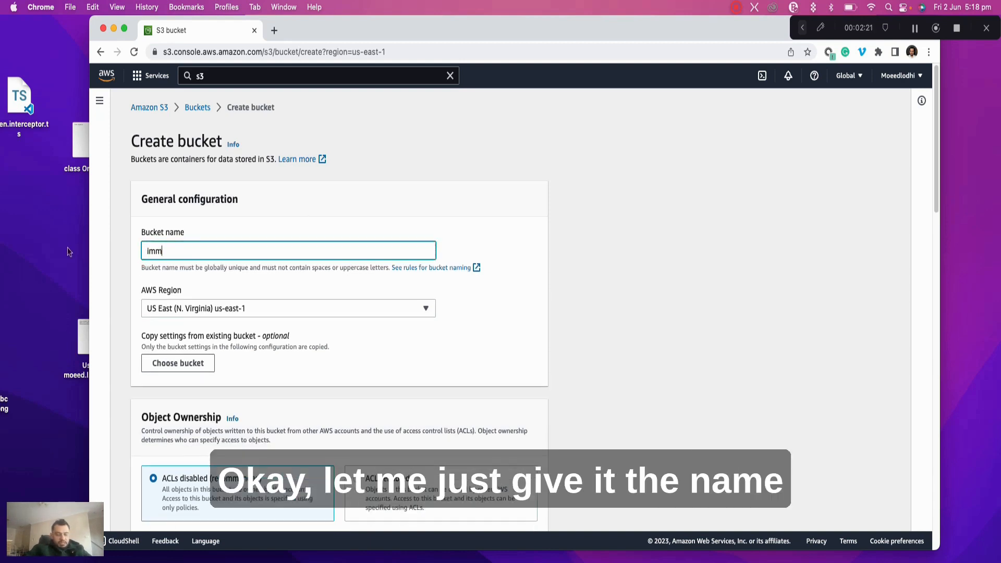
{"action": "type", "text": "miback"}
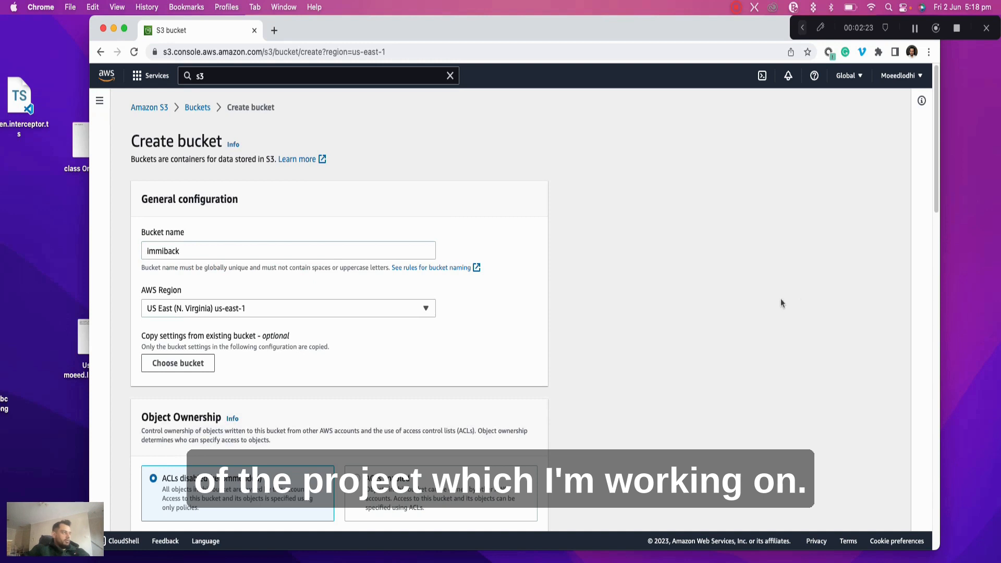
Create the immiback bucket in US East and switch to the Django project code.
{"action": "scroll", "scroll_direction": "down", "scroll_amount": 3}
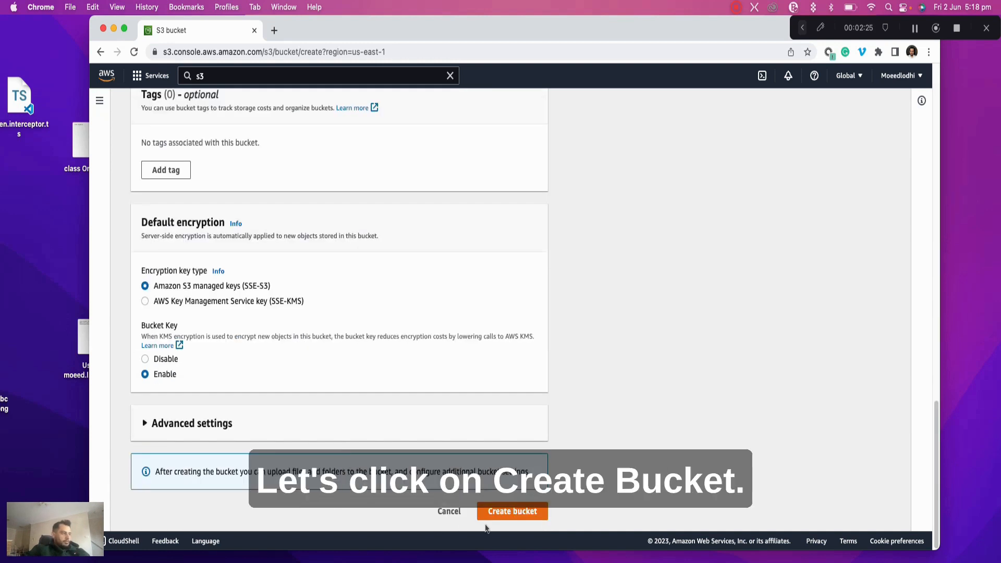
{"action": "left_click", "coordinate": [510, 511]}
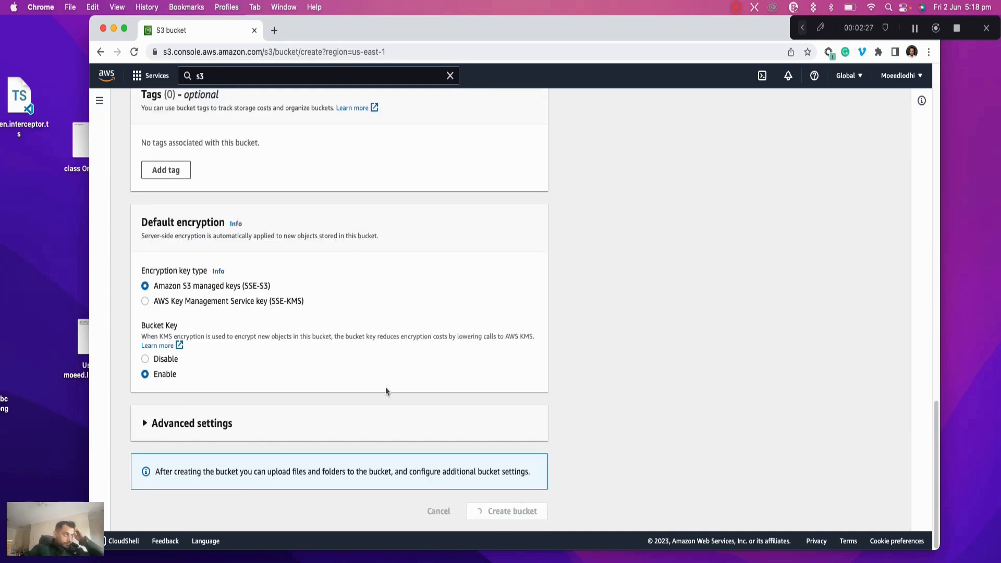
{"action": "left_click", "coordinate": [507, 511]}
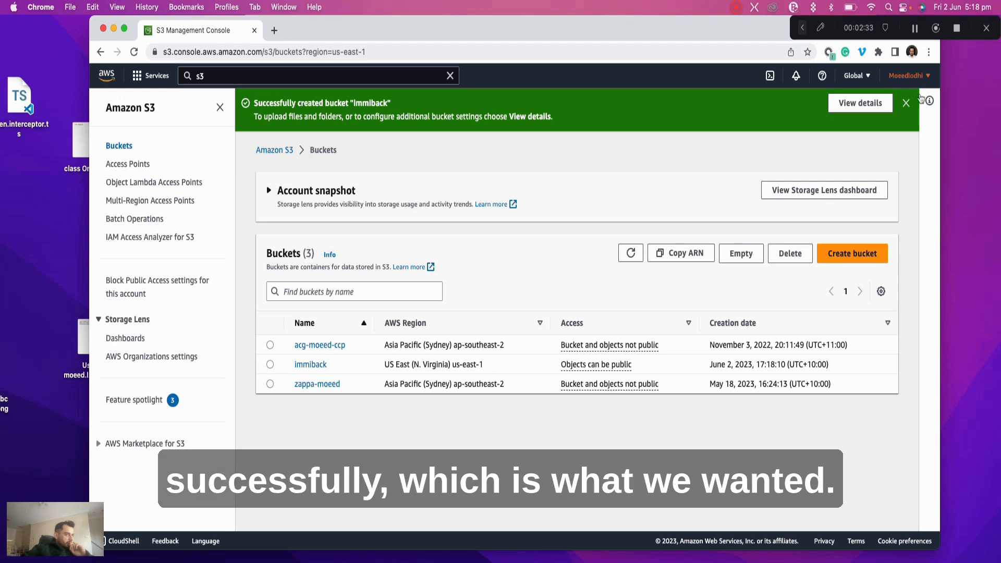
{"action": "left_click", "coordinate": [905, 103]}
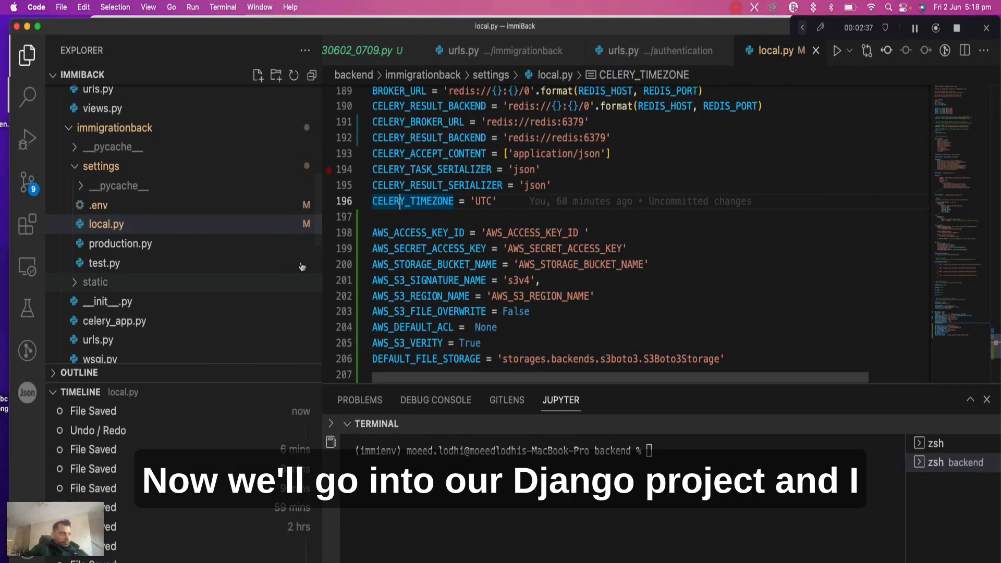
Set AWS_STORAGE_BUCKET_NAME to 'immiback' and AWS_S3_REGION_NAME to 'us-east-1' in local.py.
{"action": "scroll", "scroll_direction": "down", "scroll_amount": 3}
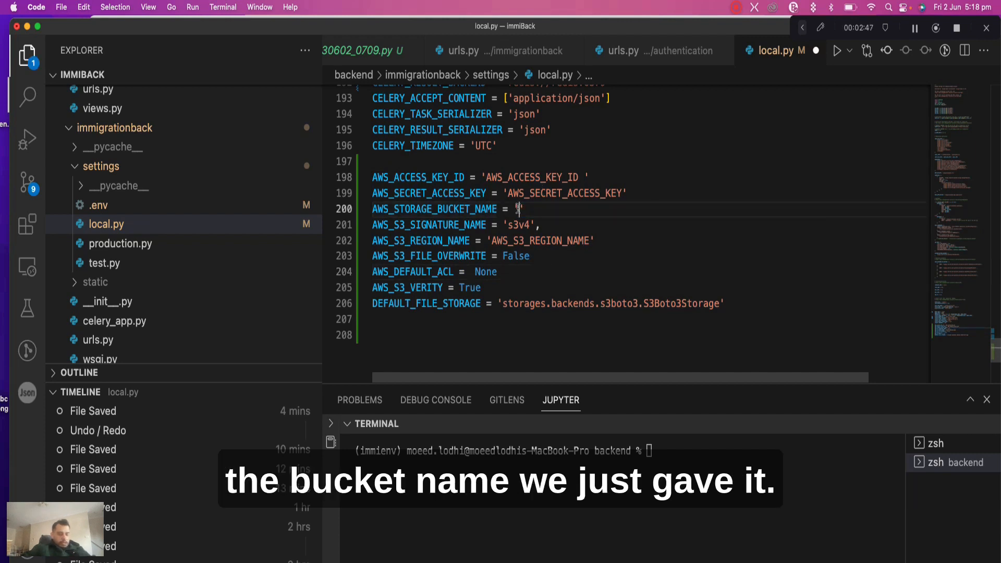
{"action": "type", "text": "immiv"}
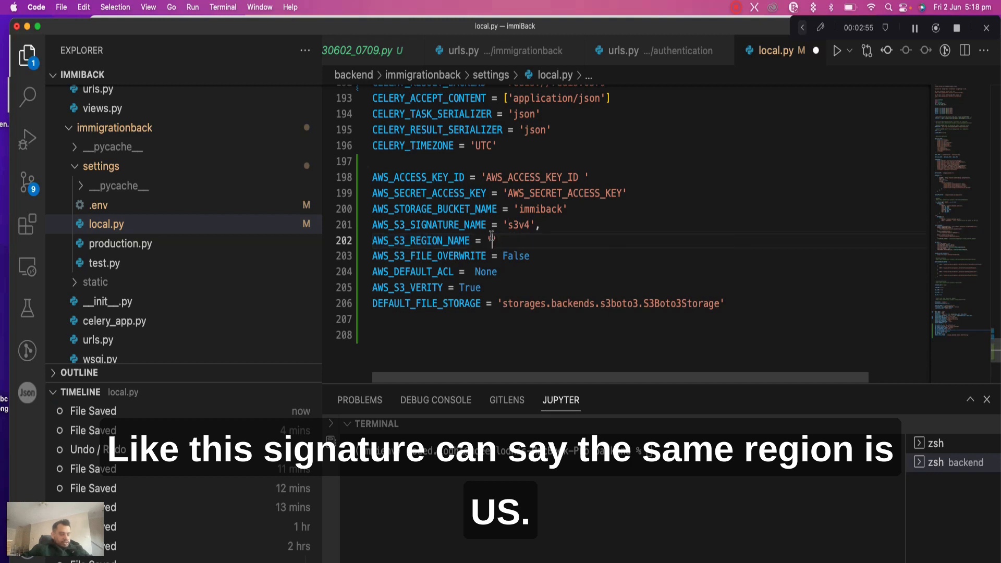
{"action": "type", "text": "us-east"}
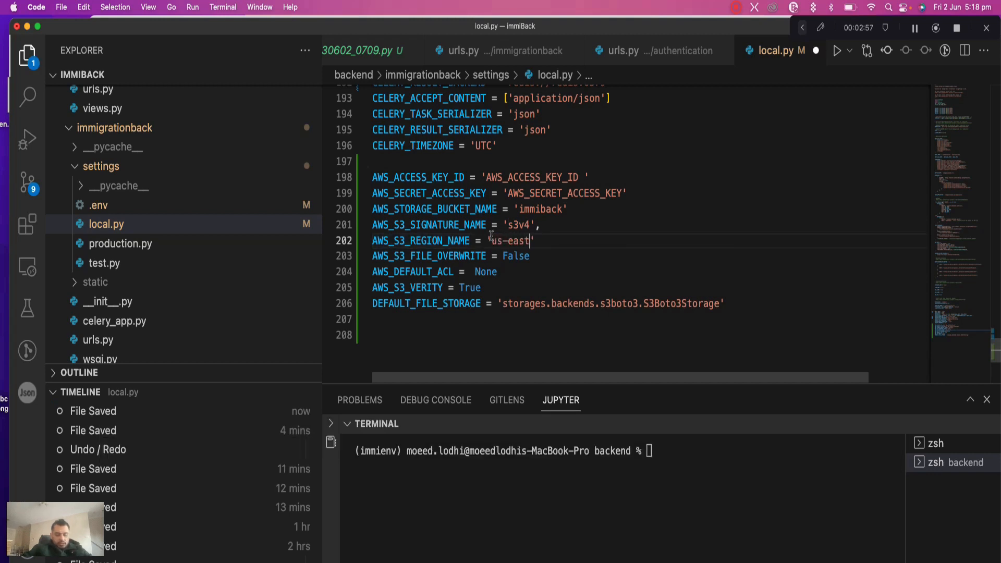
{"action": "type", "text": "-2"}
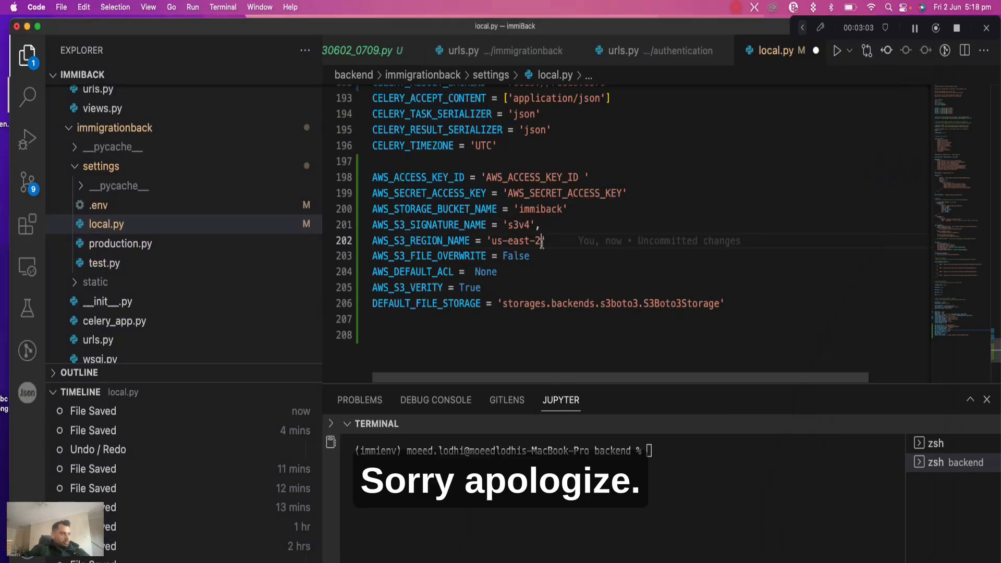
{"action": "type", "text": "1'"}
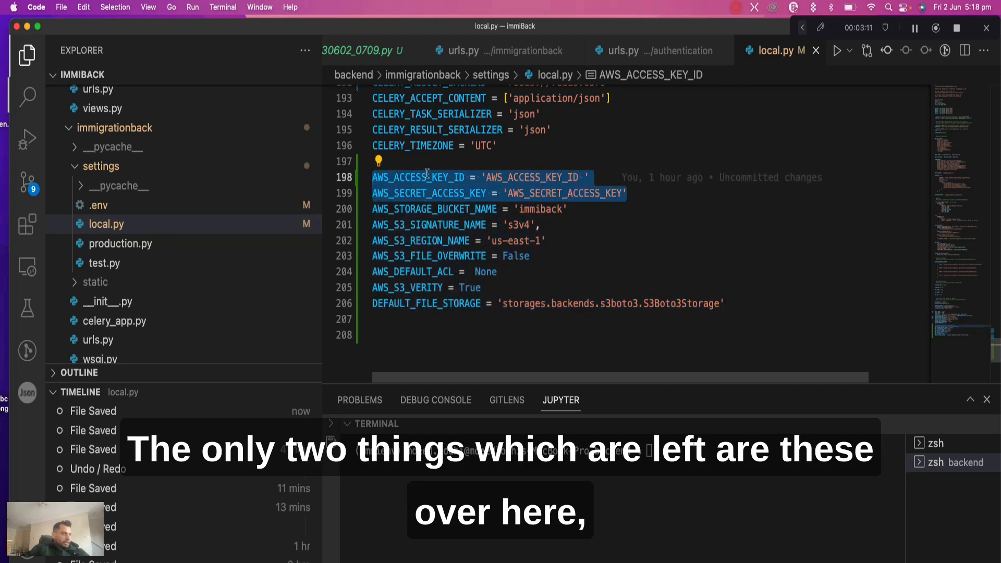
{"action": "mouse_move", "coordinate": [418, 177]}
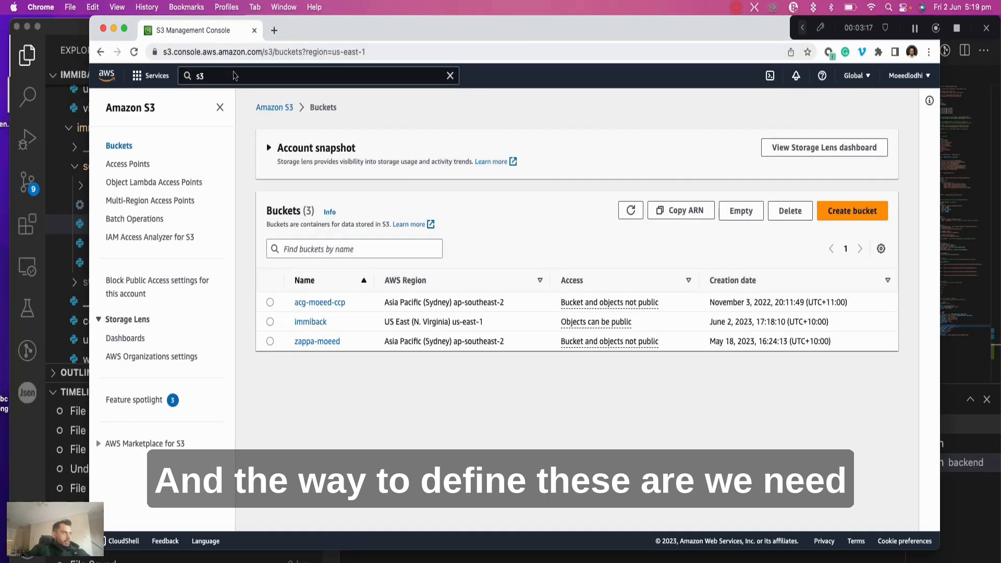
Search for IAM, go to the IAM service and view its Users list.
{"action": "type", "text": "IAM"}
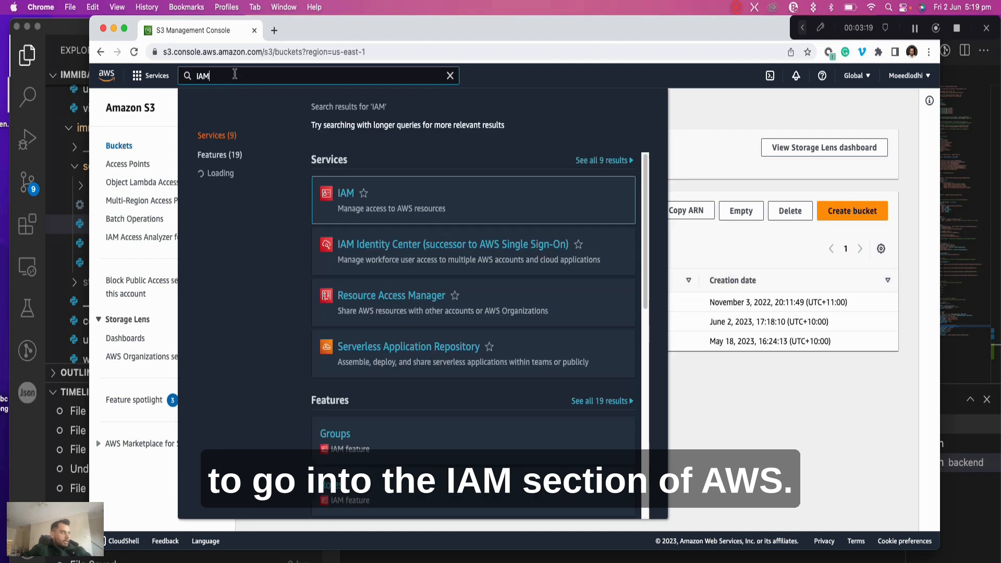
{"action": "left_click", "coordinate": [345, 193]}
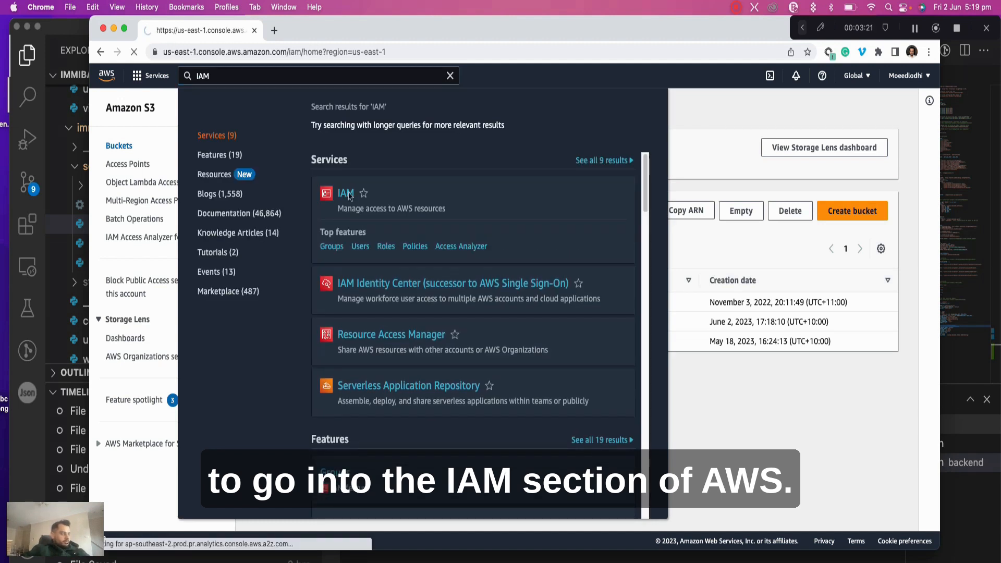
{"action": "left_click", "coordinate": [345, 194]}
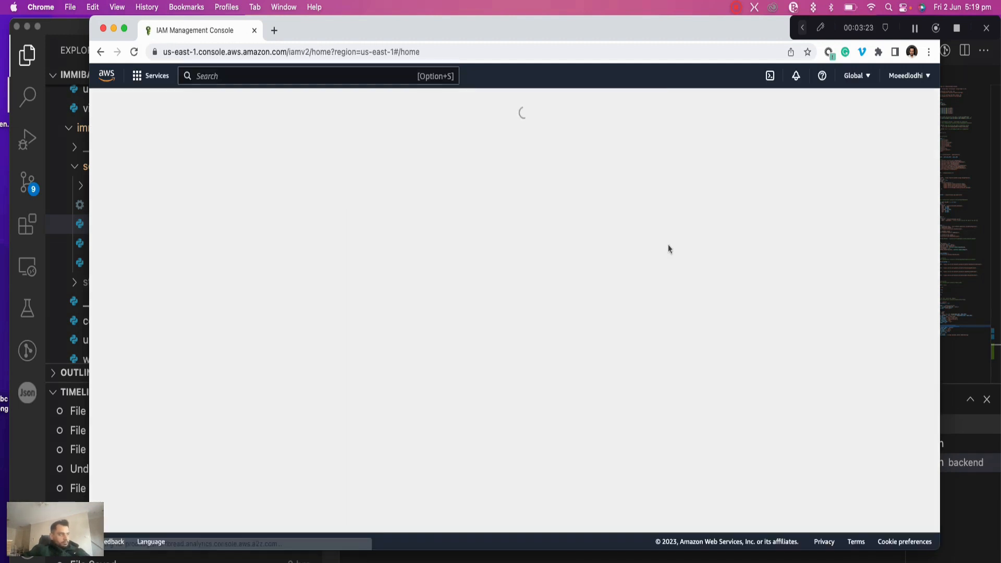
{"action": "left_click", "coordinate": [114, 269]}
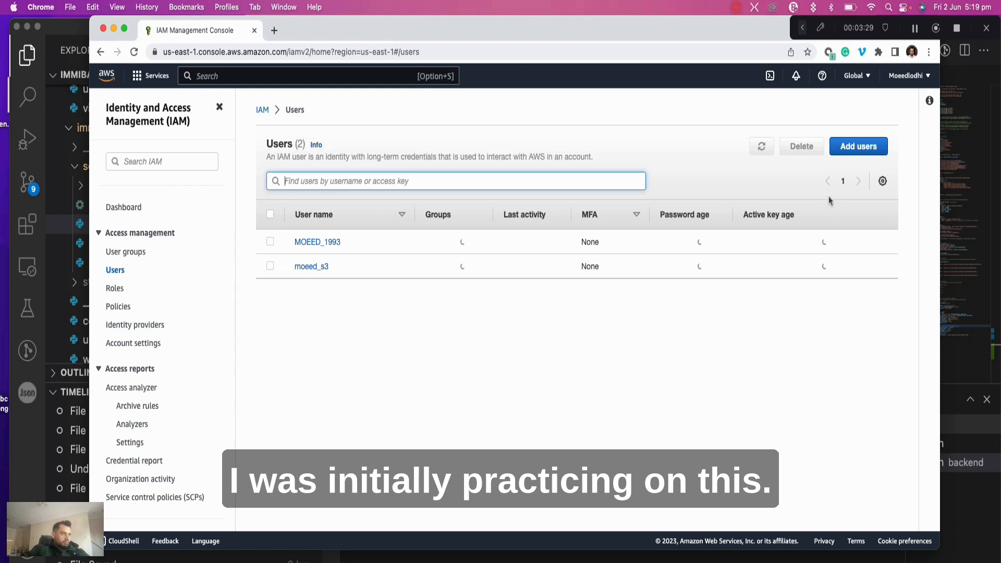
Start a new IAM user named moeed_practice and move to its permissions.
{"action": "left_click", "coordinate": [858, 146]}
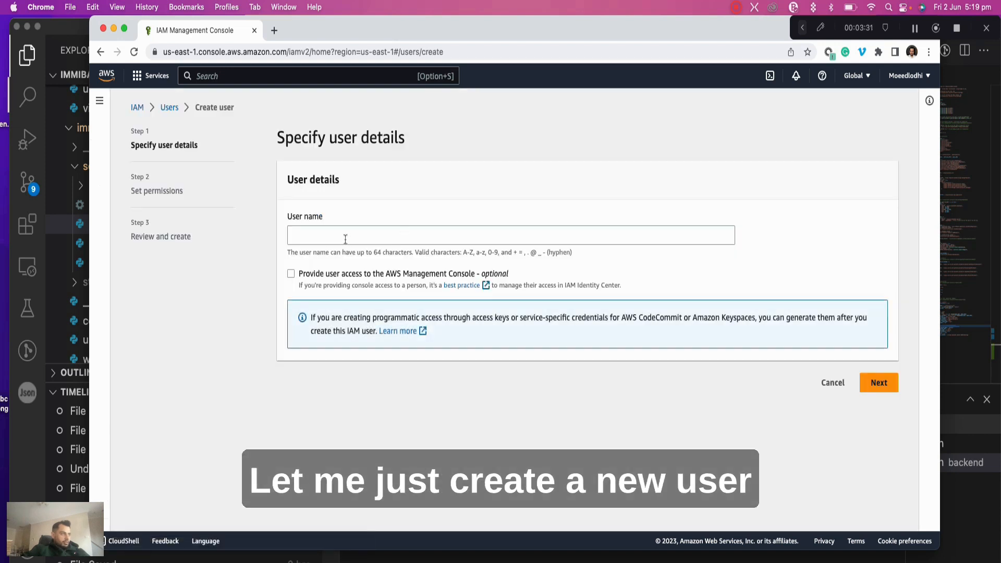
{"action": "type", "text": "moeed"}
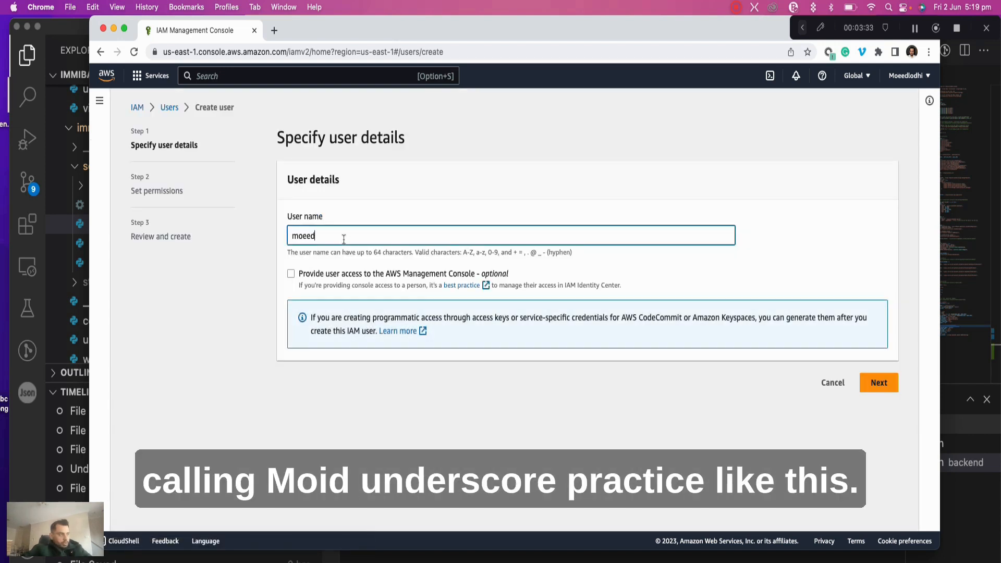
{"action": "type", "text": "_practice"}
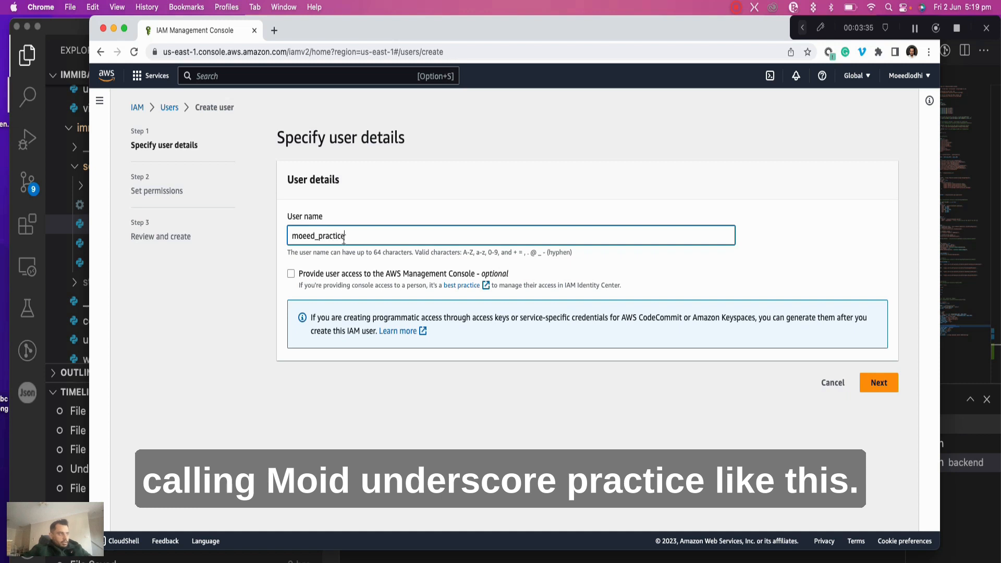
{"action": "left_click", "coordinate": [878, 382]}
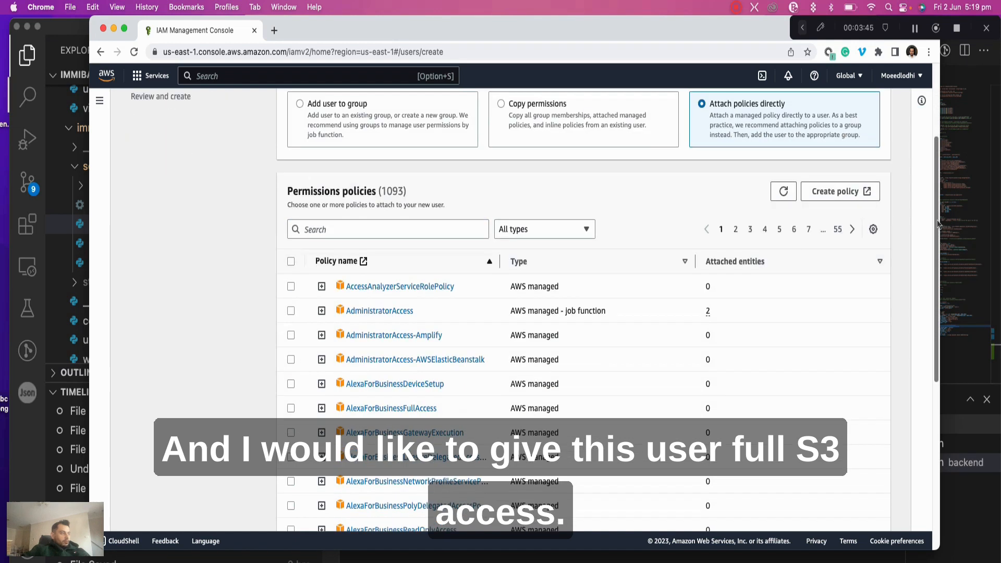
Attach the AmazonS3FullAccess policy directly and create the user.
{"action": "left_click", "coordinate": [387, 228]}
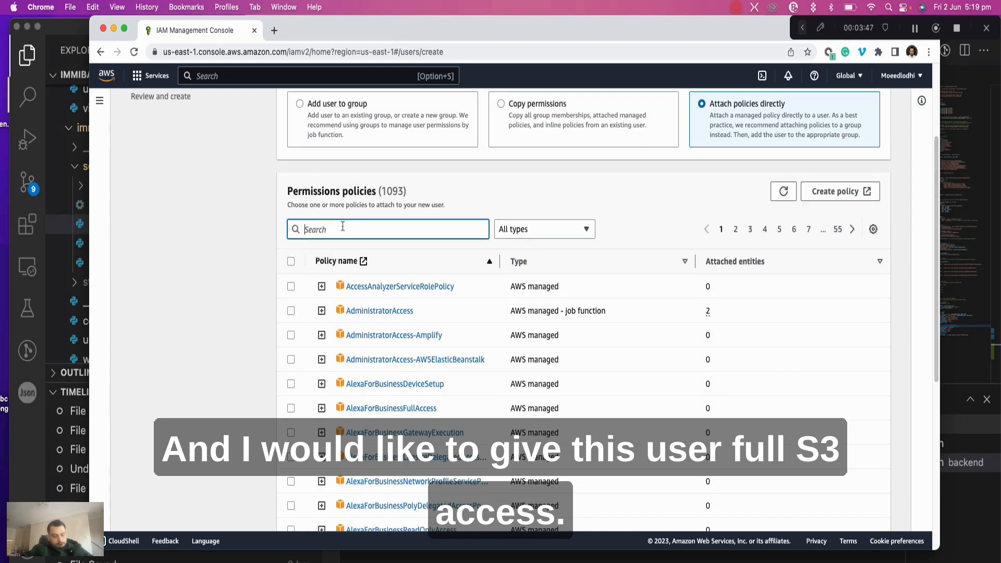
{"action": "type", "text": "S3"}
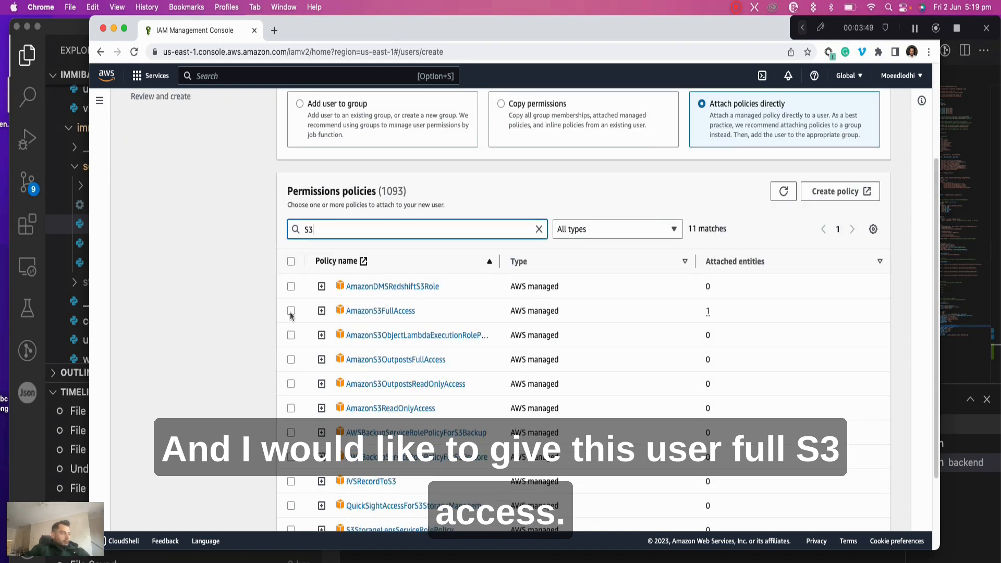
{"action": "left_click", "coordinate": [291, 310]}
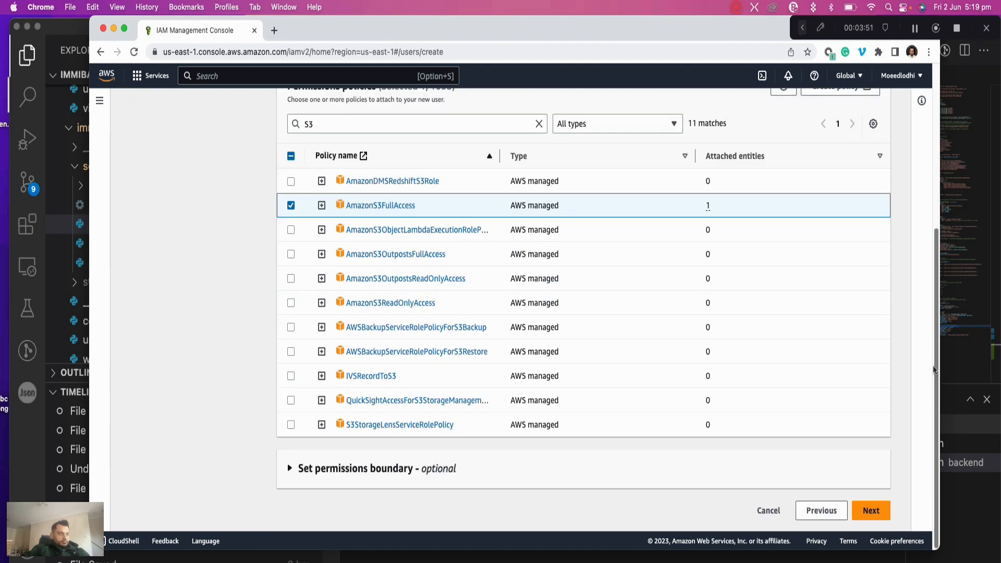
{"action": "left_click", "coordinate": [869, 510]}
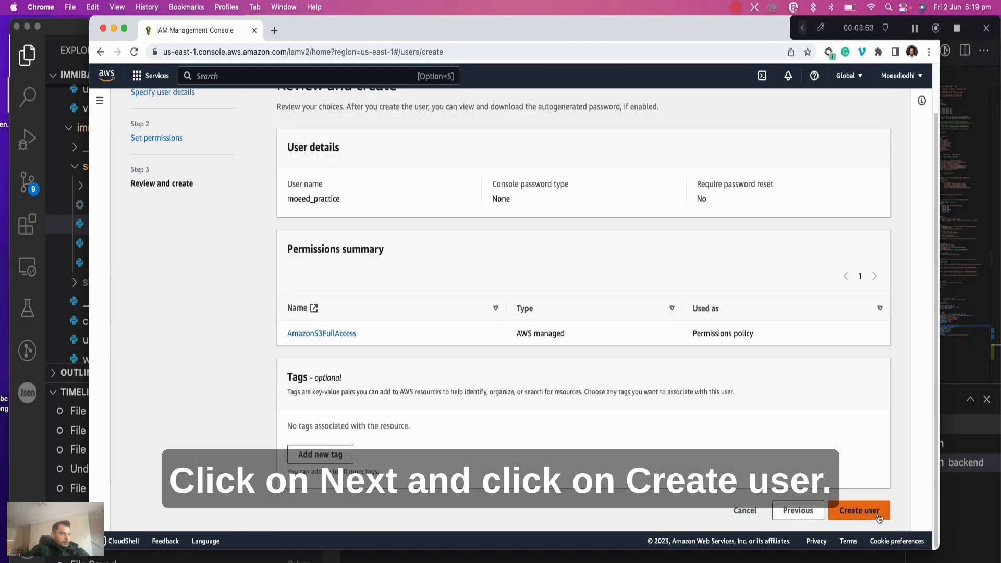
{"action": "left_click", "coordinate": [858, 510]}
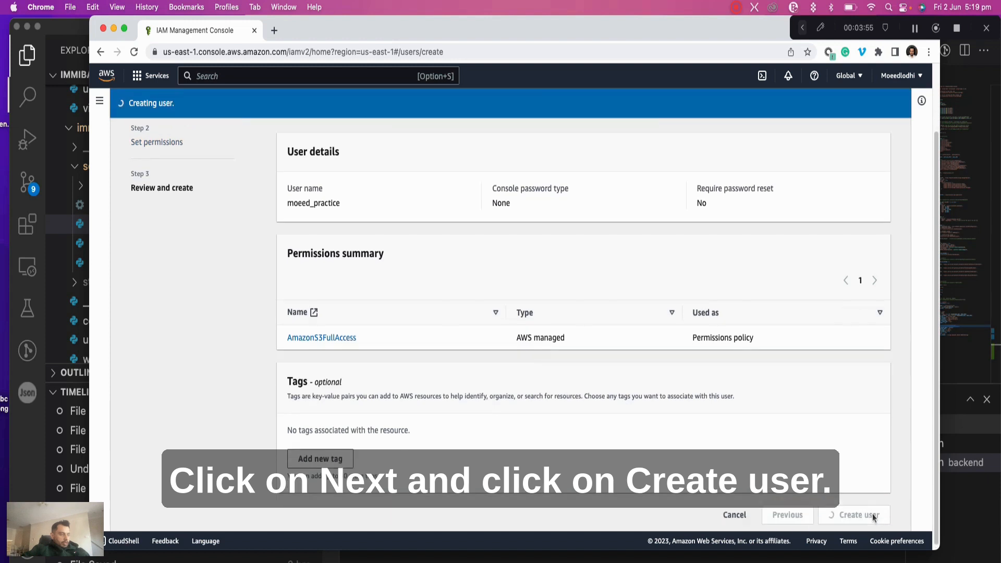
{"action": "left_click", "coordinate": [858, 515]}
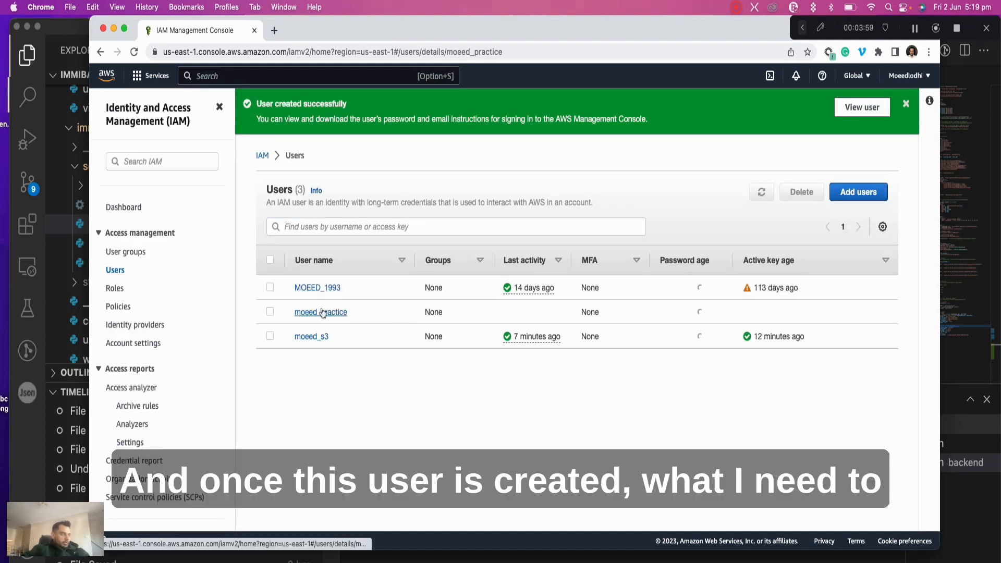
From moeed_practice's security credentials, request a Local code access key and acknowledge the recommendation.
{"action": "left_click", "coordinate": [321, 312]}
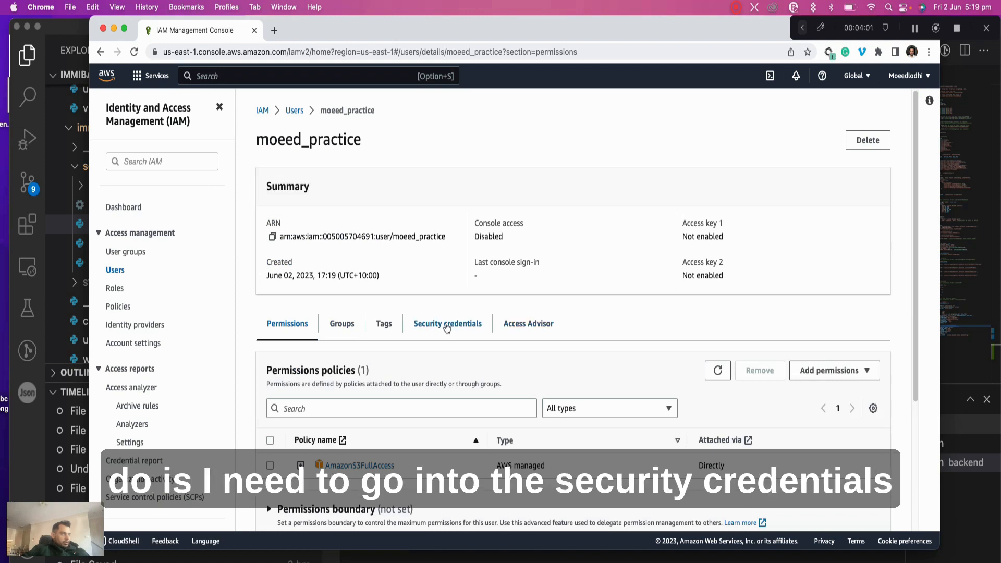
{"action": "left_click", "coordinate": [447, 323]}
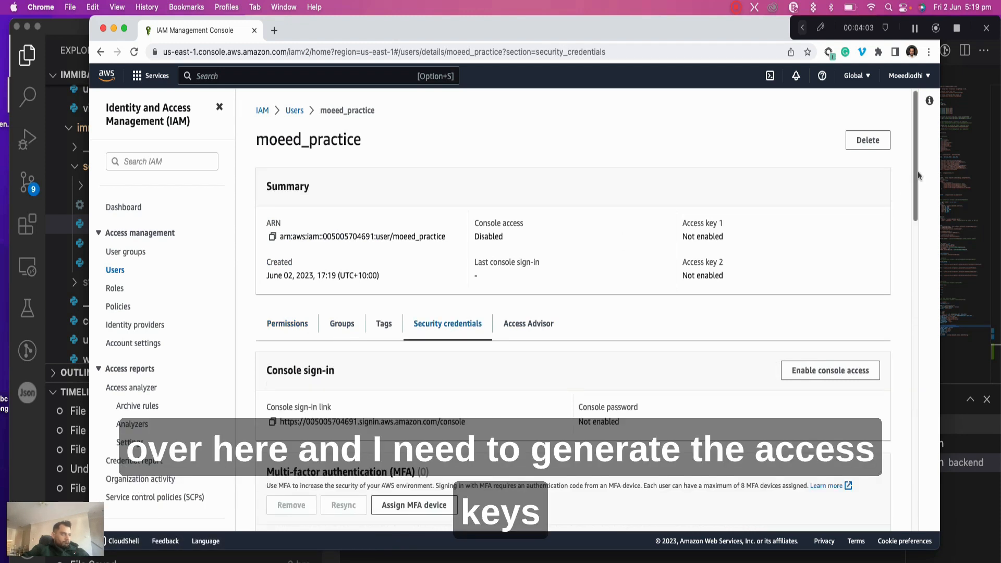
{"action": "scroll", "scroll_direction": "down", "scroll_amount": 3}
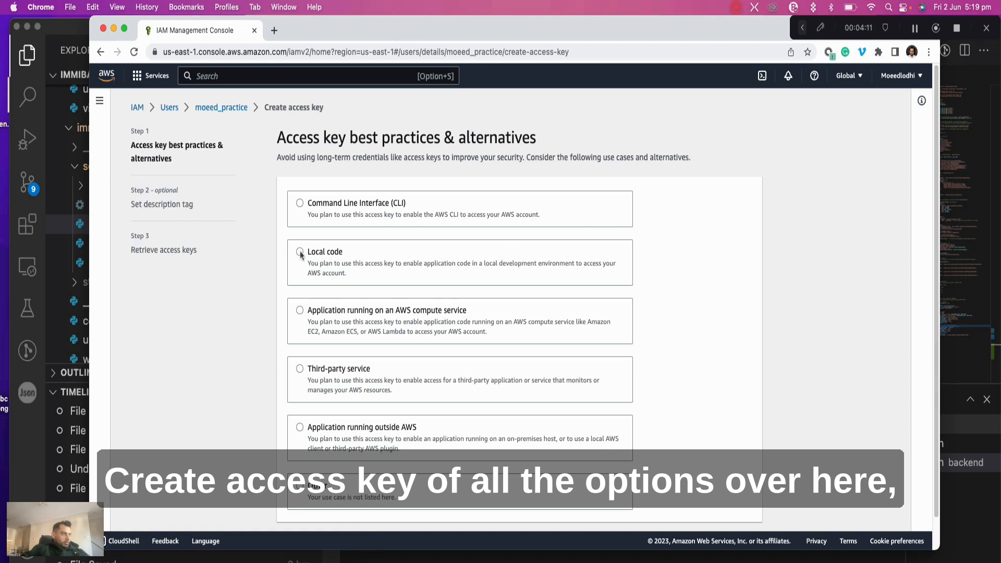
{"action": "left_click", "coordinate": [300, 251]}
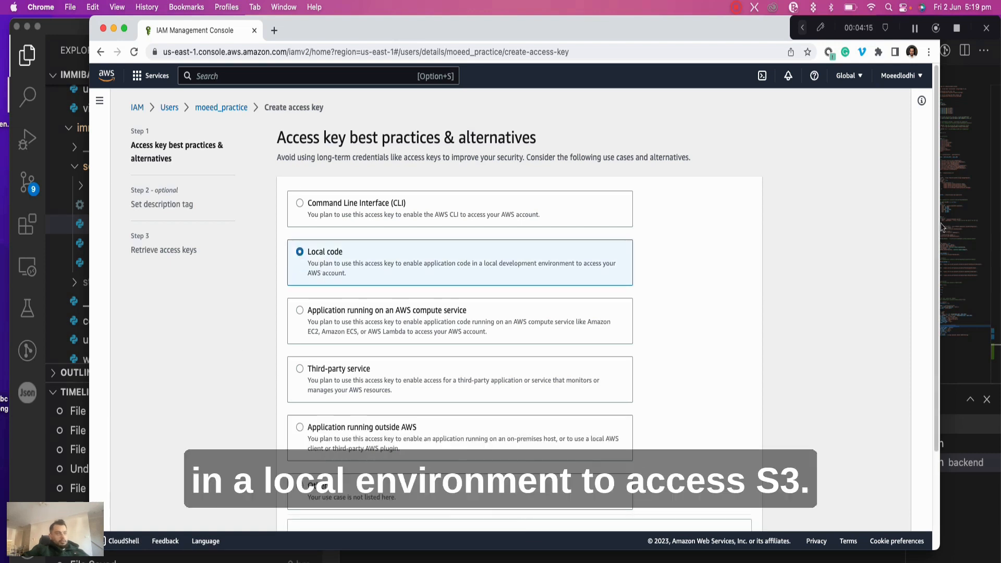
{"action": "scroll", "scroll_direction": "down", "scroll_amount": 3}
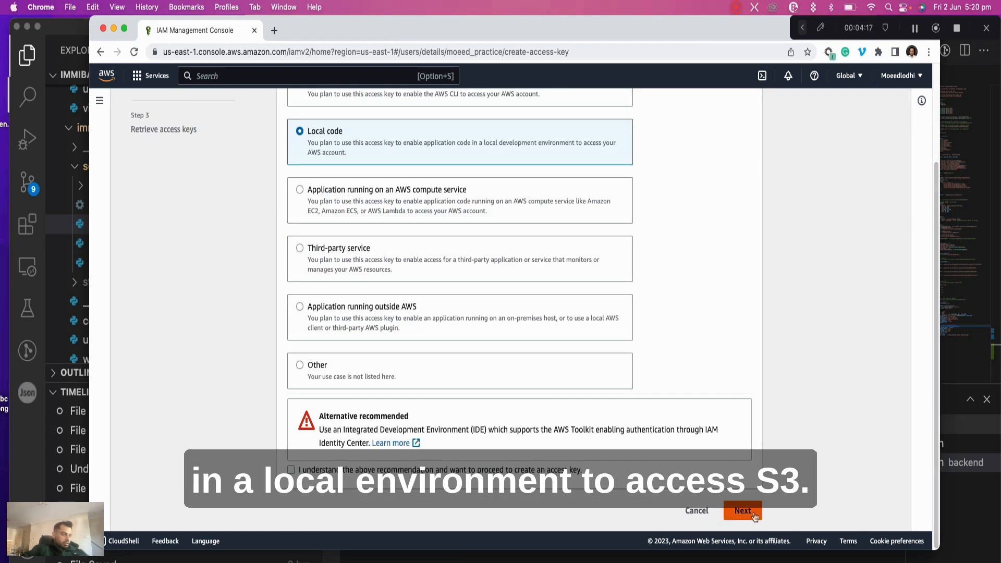
{"action": "left_click", "coordinate": [291, 469]}
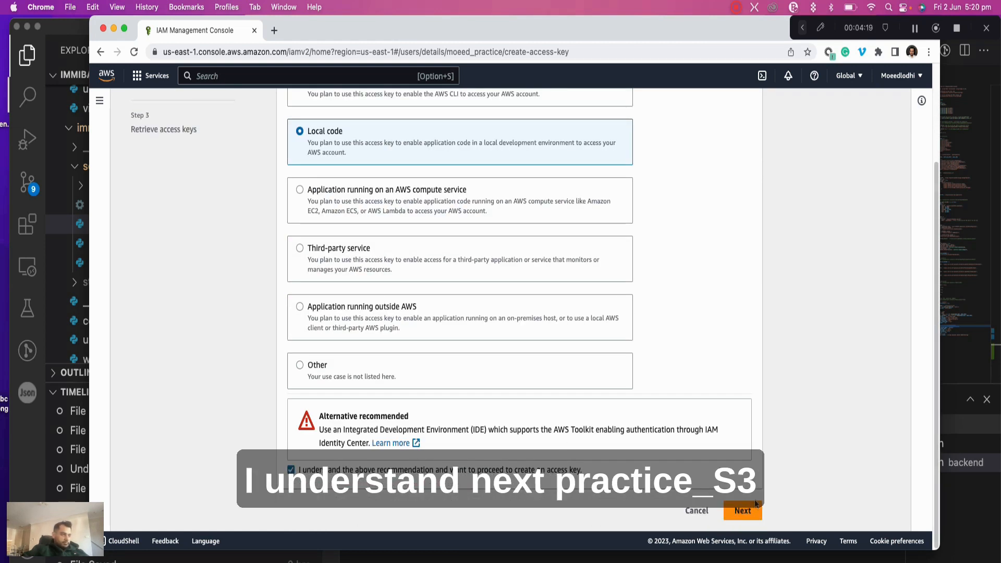
{"action": "left_click", "coordinate": [741, 510]}
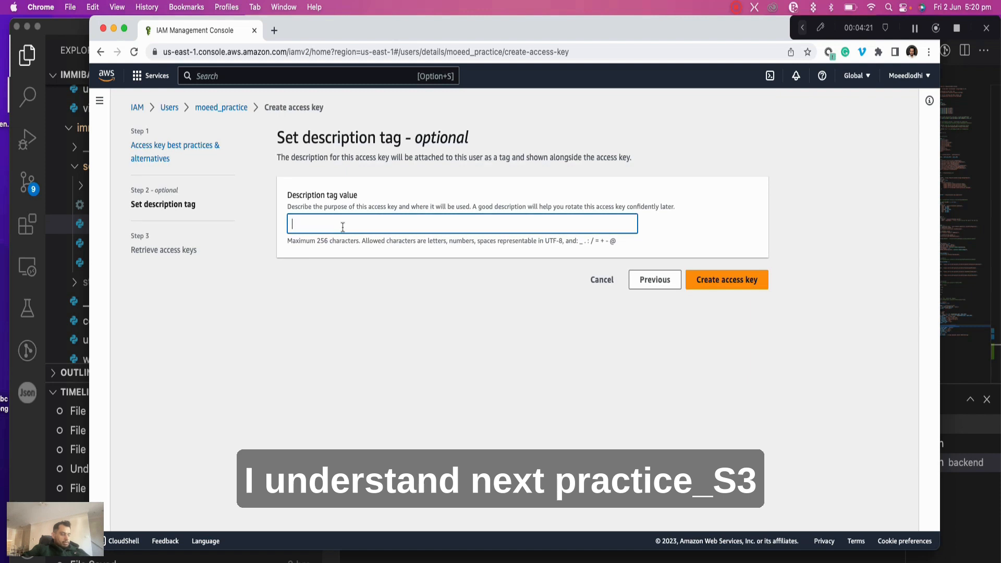
Tag the access key with description practice_s3 and create it.
{"action": "type", "text": "practi"}
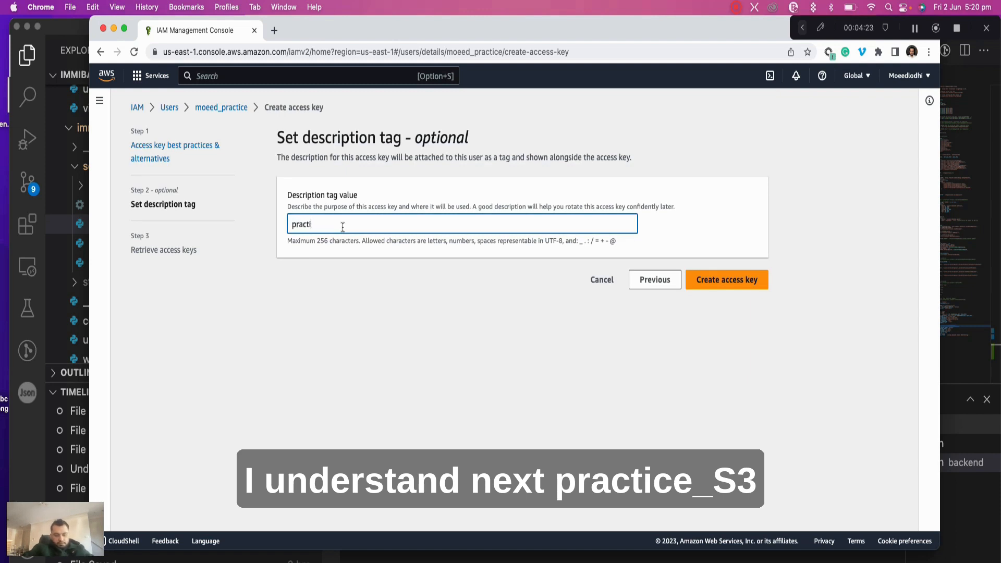
{"action": "type", "text": "ice_s3"}
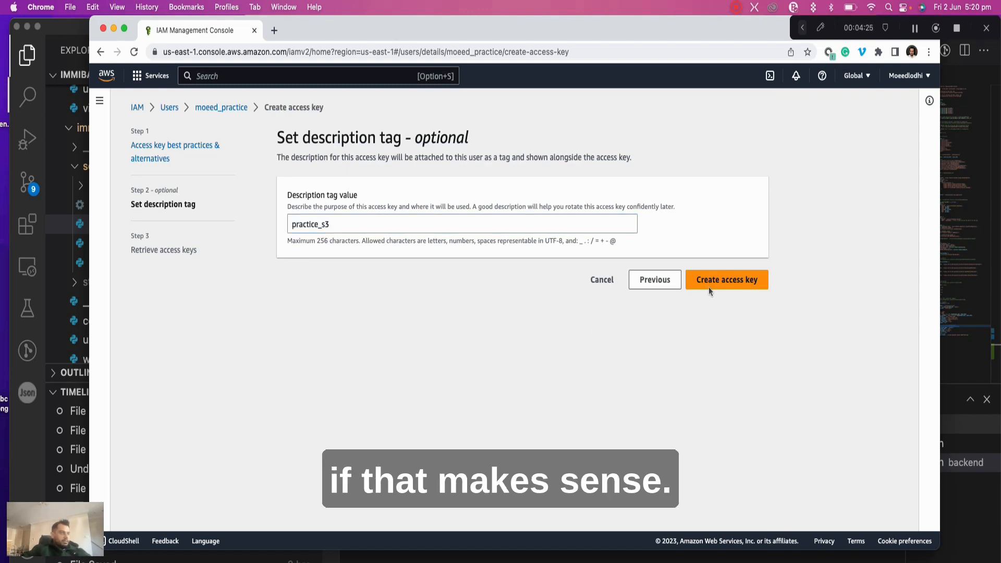
{"action": "left_click", "coordinate": [725, 279]}
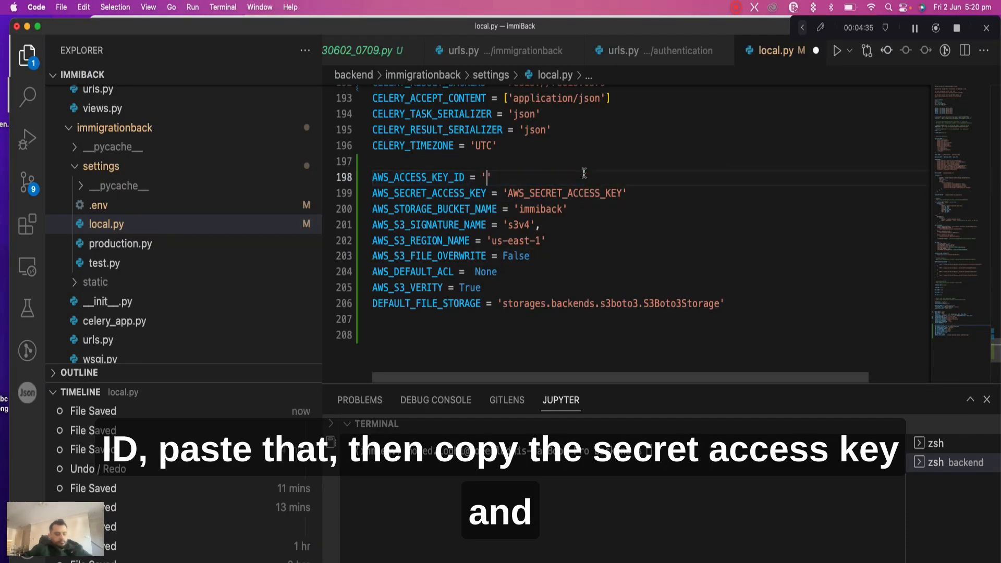
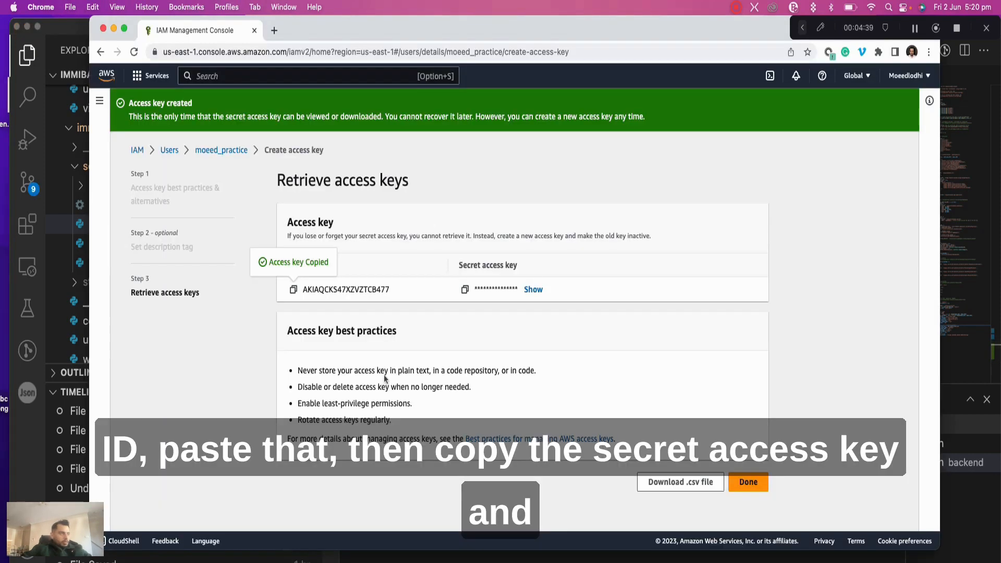
{"action": "left_click", "coordinate": [532, 289]}
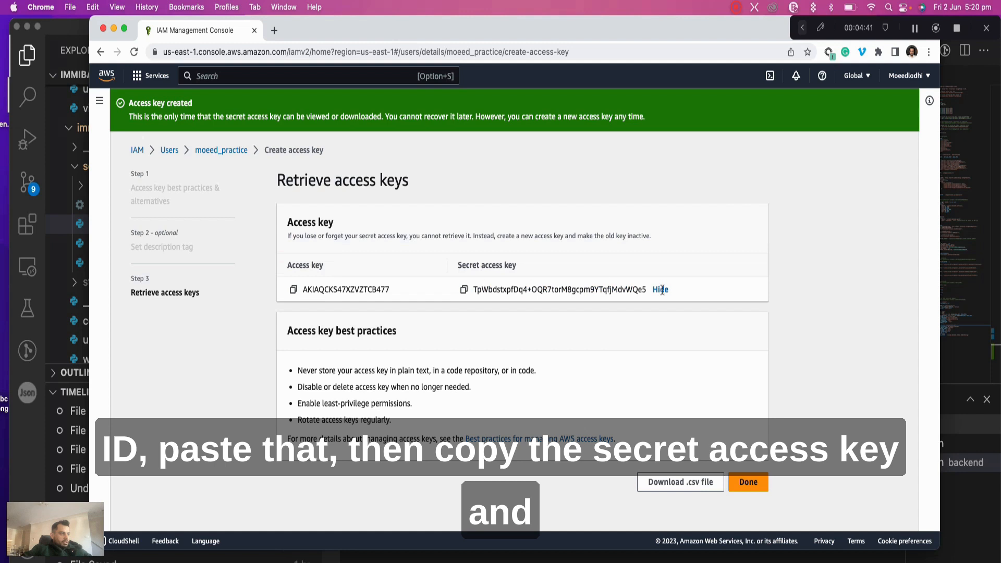
{"action": "left_click", "coordinate": [463, 288]}
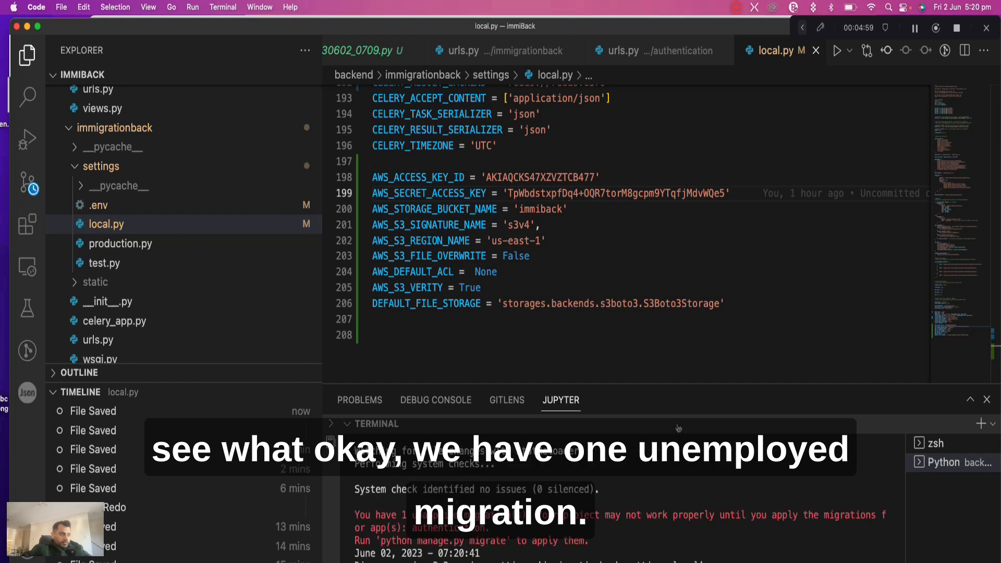
Paste the AWS secret key into local.py and run python3 manage.py makemigrations, reporting no changes.
{"action": "scroll", "scroll_direction": "up", "scroll_amount": 3}
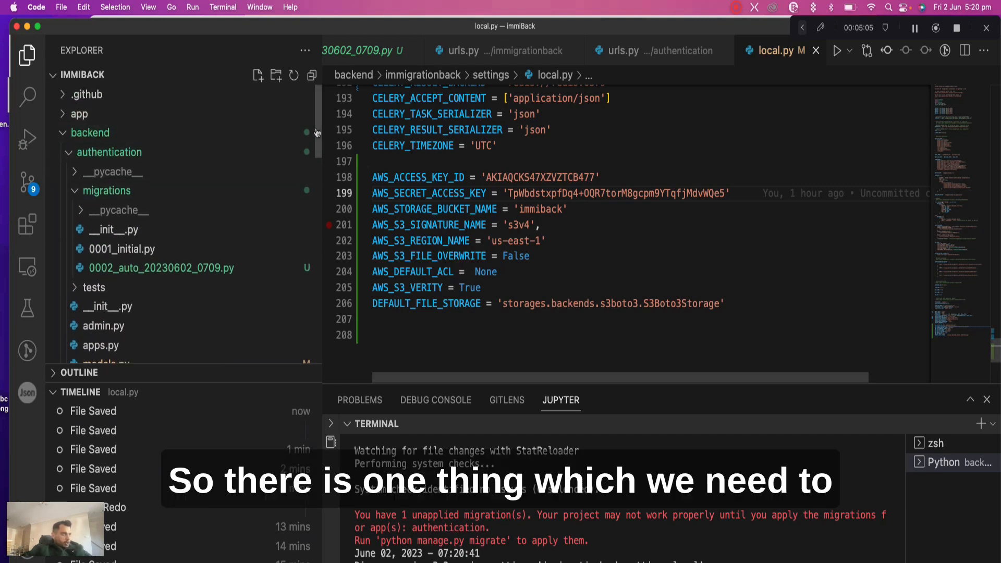
{"action": "left_click", "coordinate": [106, 292]}
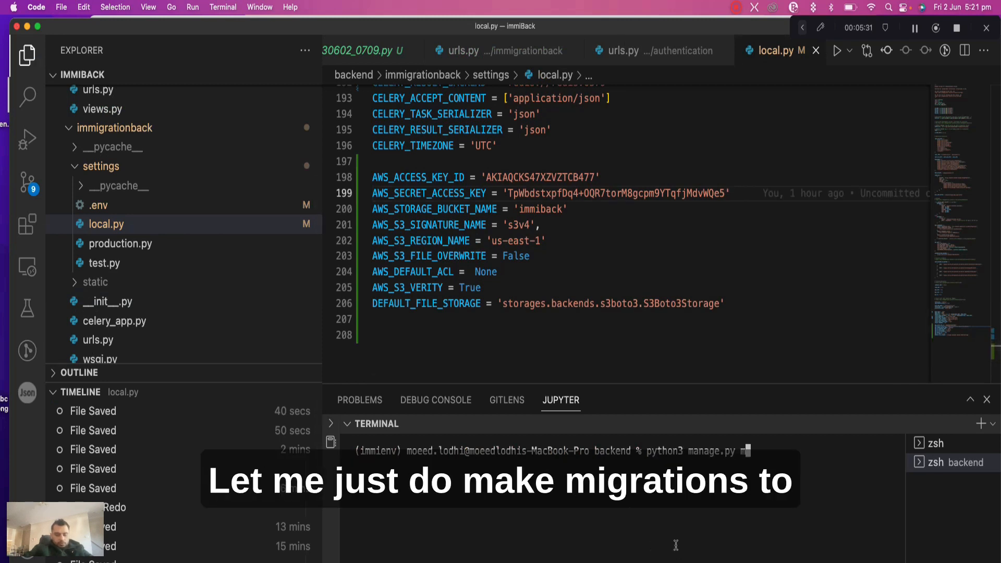
{"action": "type", "text": "akemigration"}
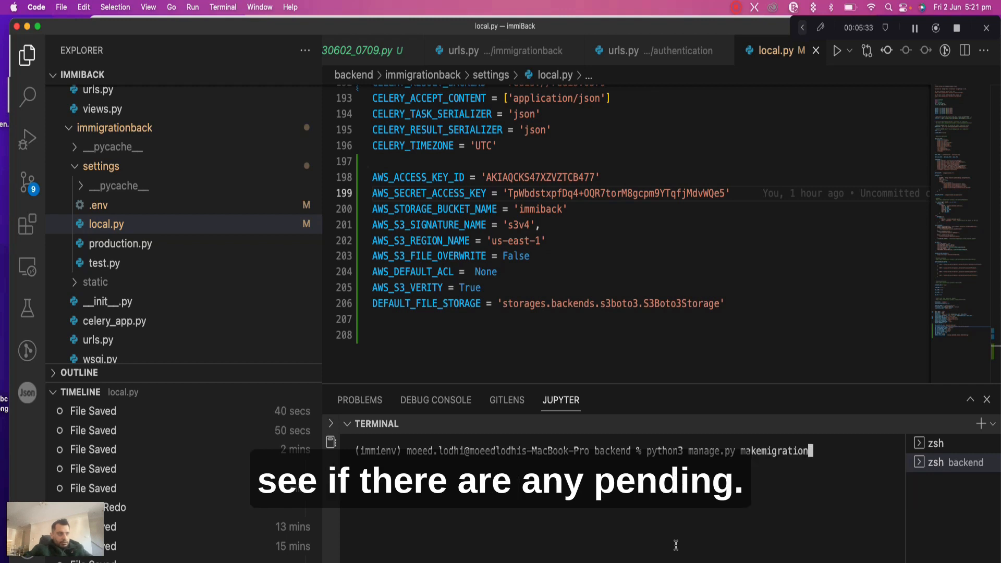
{"action": "key", "text": "Return"}
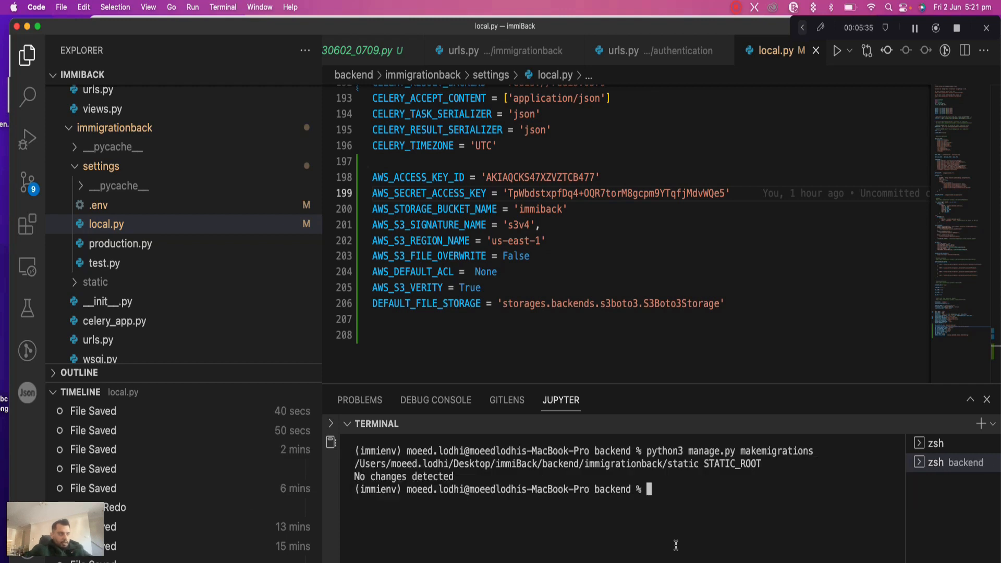
{"action": "type", "text": "python3 manage.py m"}
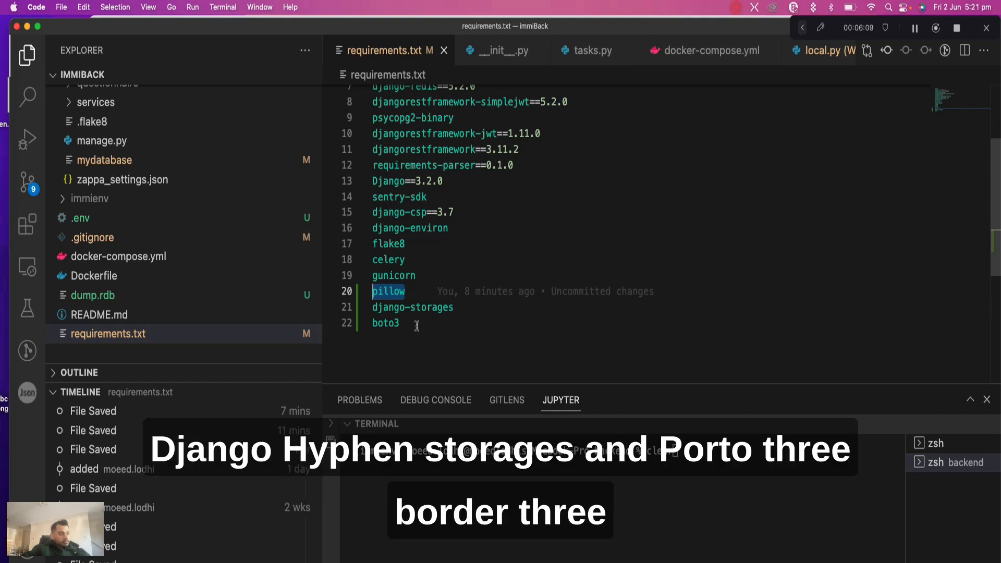
View requirements.txt listing pillow, django-storages and boto3 dependencies.
{"action": "left_click", "coordinate": [400, 322]}
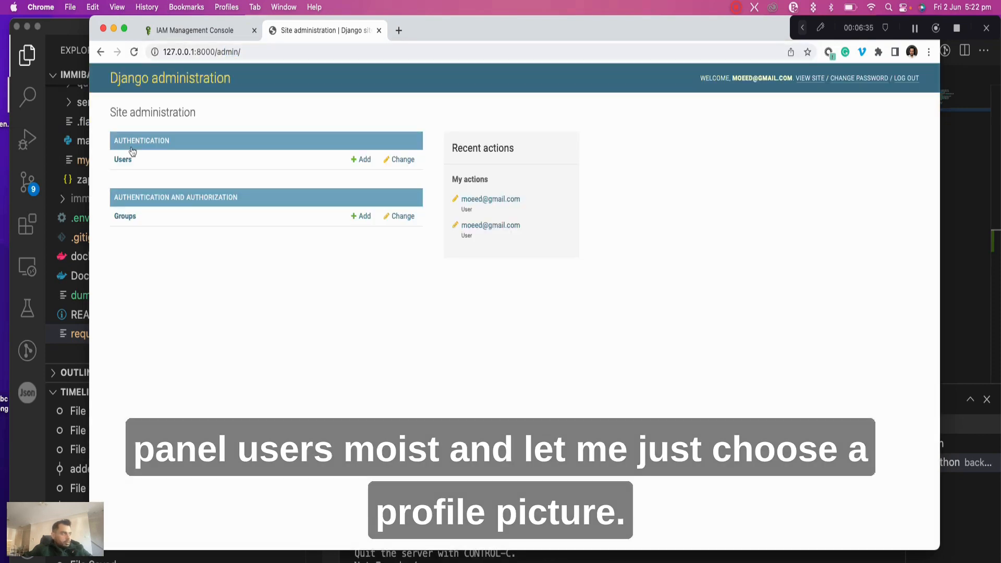
{"action": "left_click", "coordinate": [490, 198]}
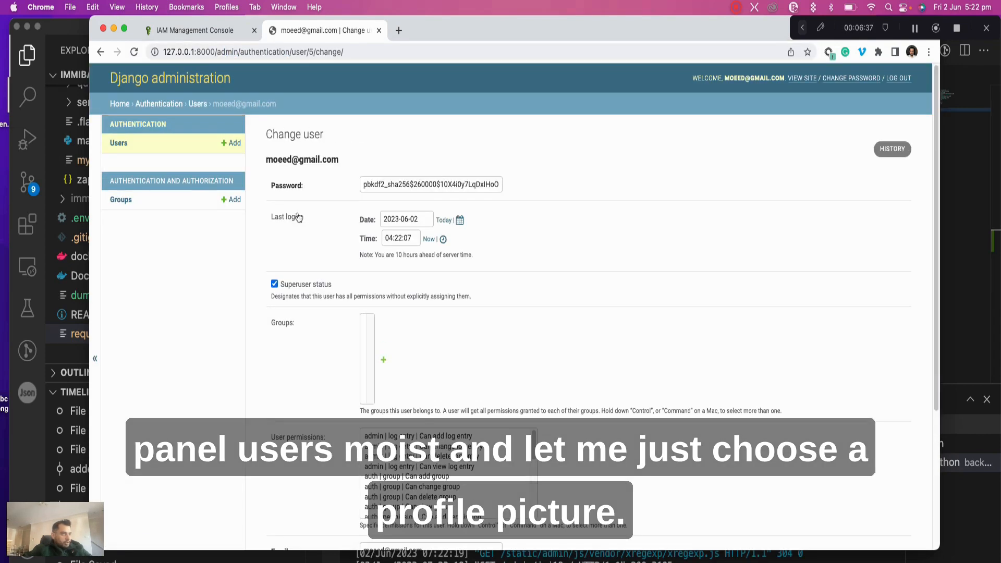
{"action": "scroll", "scroll_direction": "down", "scroll_amount": 3}
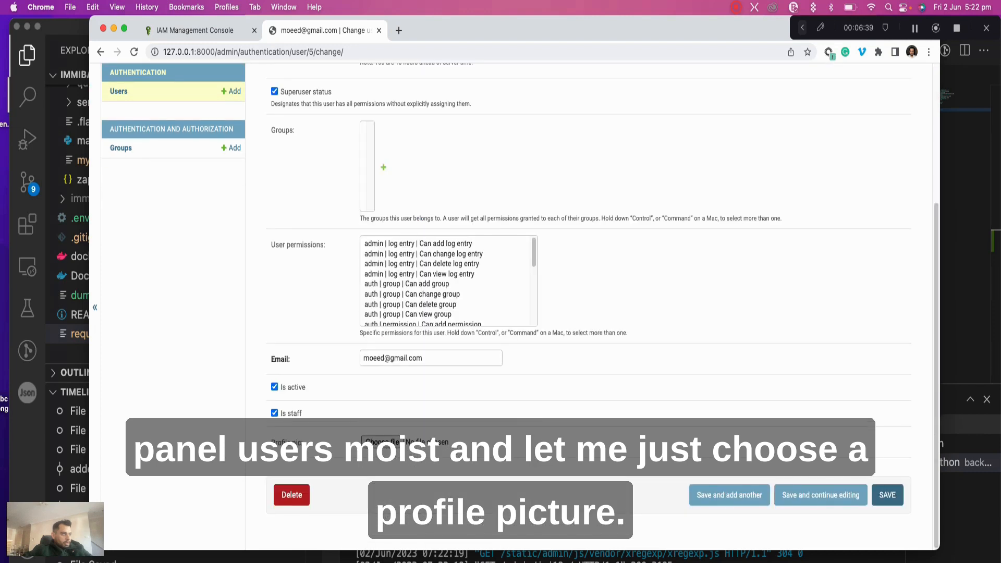
{"action": "left_click", "coordinate": [383, 441]}
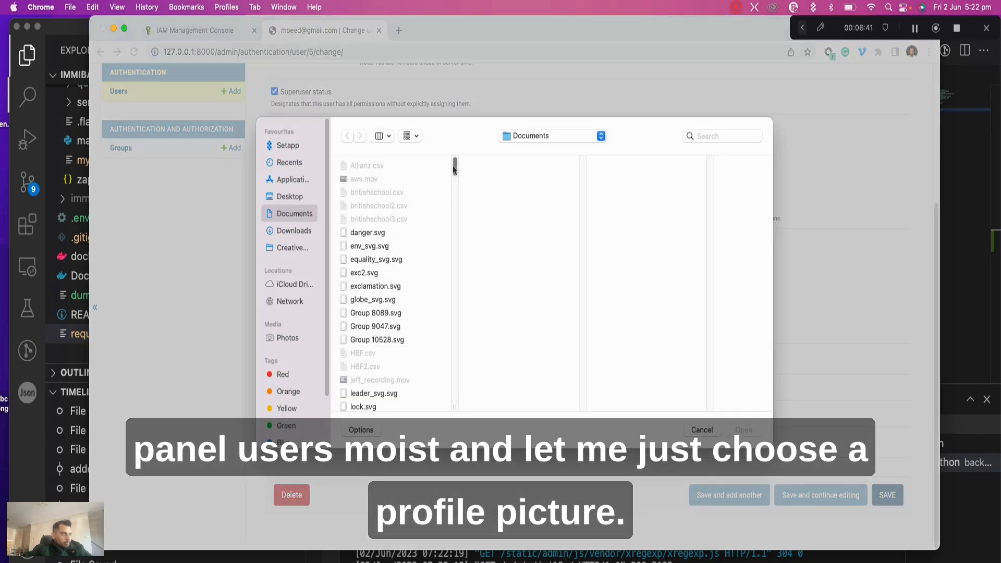
{"action": "left_click", "coordinate": [393, 302]}
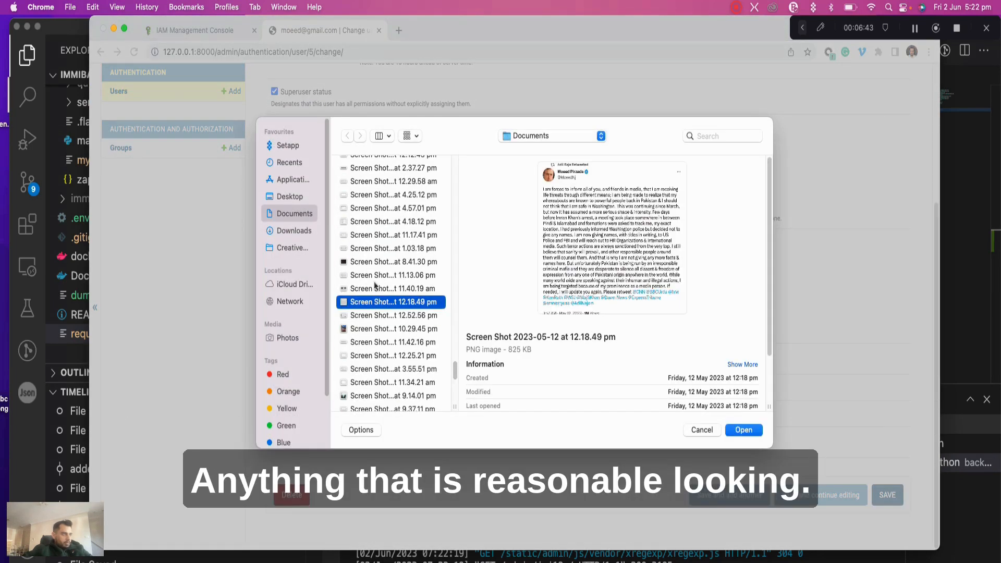
{"action": "left_click", "coordinate": [393, 249]}
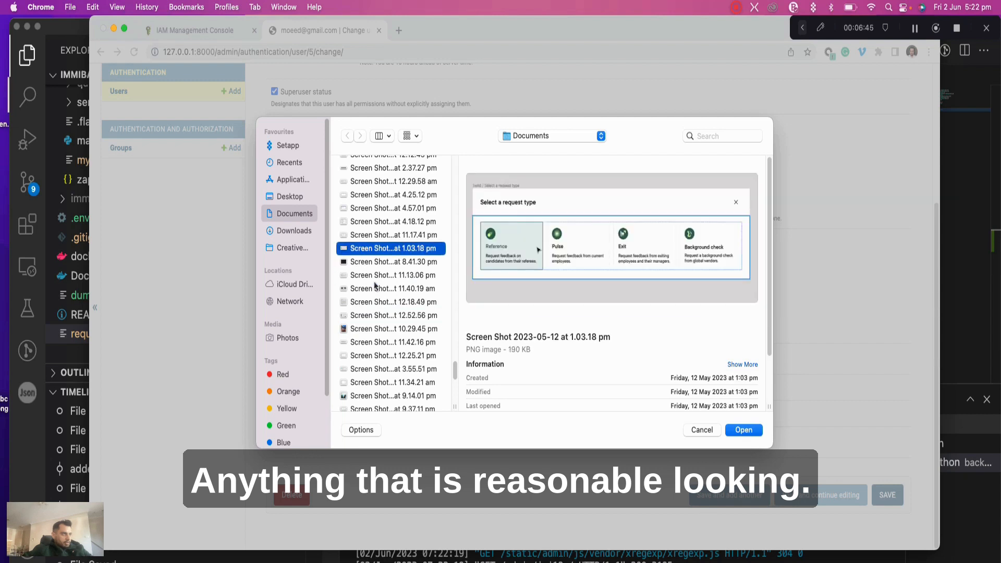
{"action": "left_click", "coordinate": [393, 207]}
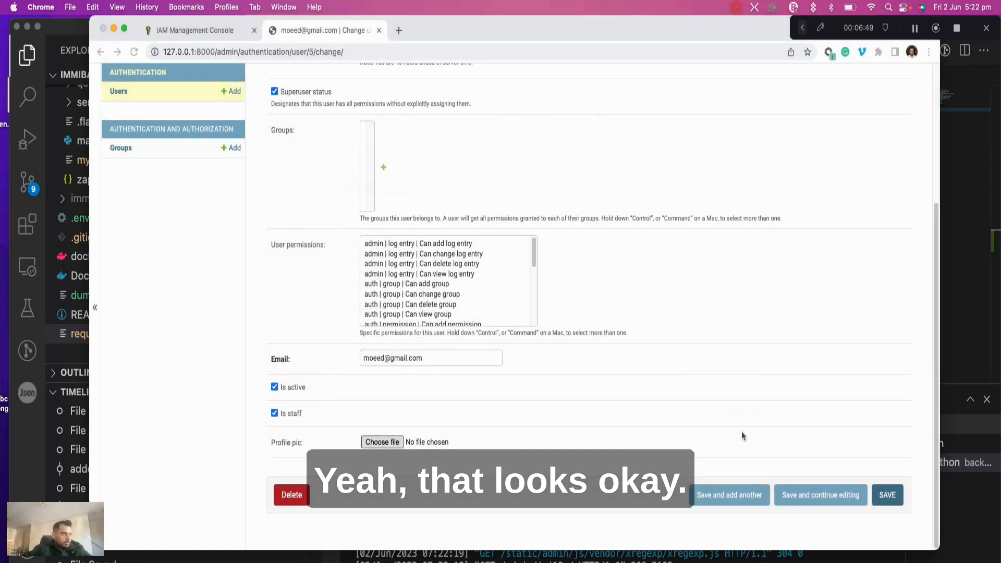
{"action": "left_click", "coordinate": [382, 442]}
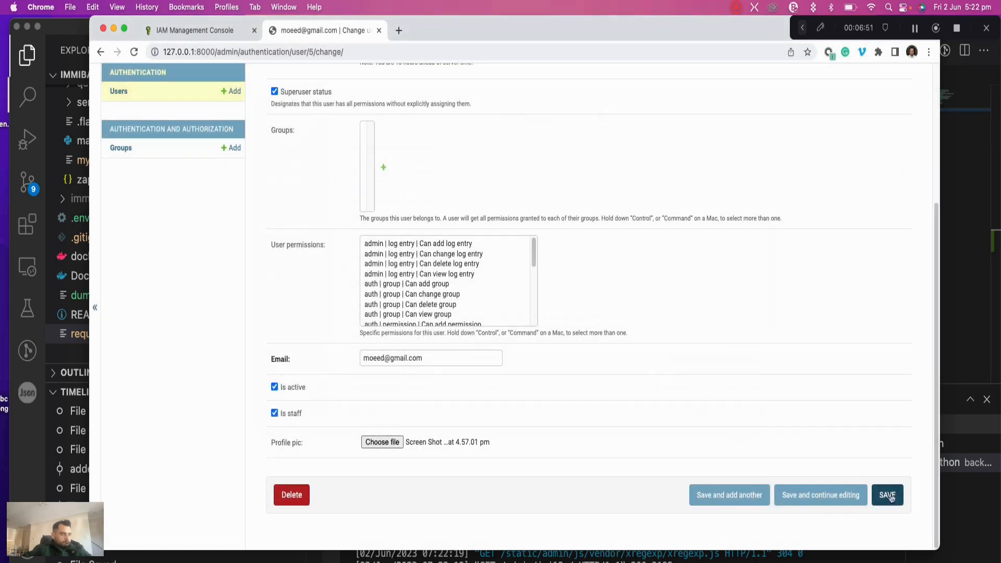
{"action": "left_click", "coordinate": [886, 494]}
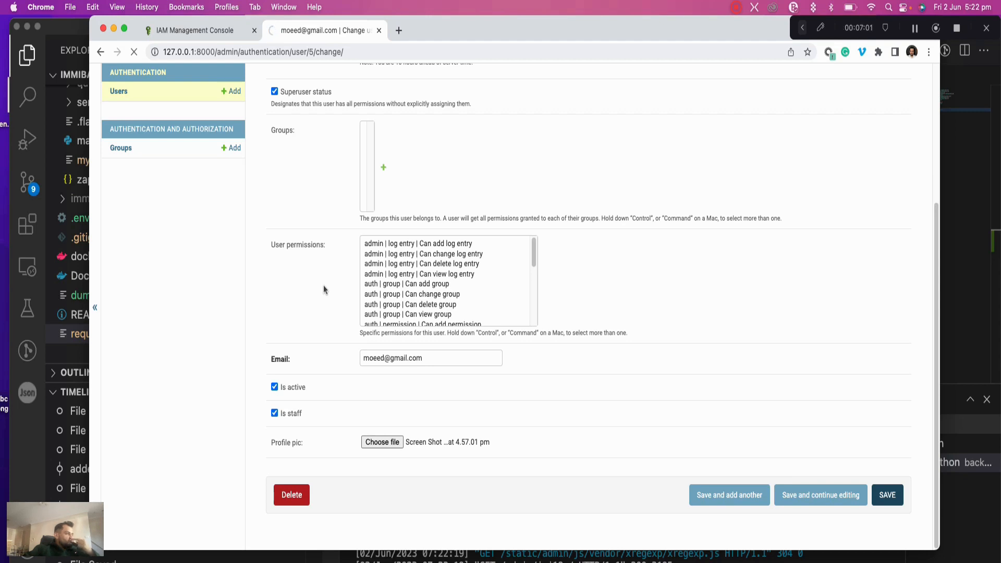
Reopen the saved user and view the current profile picture served from the immiback S3 bucket.
{"action": "left_click", "coordinate": [887, 494]}
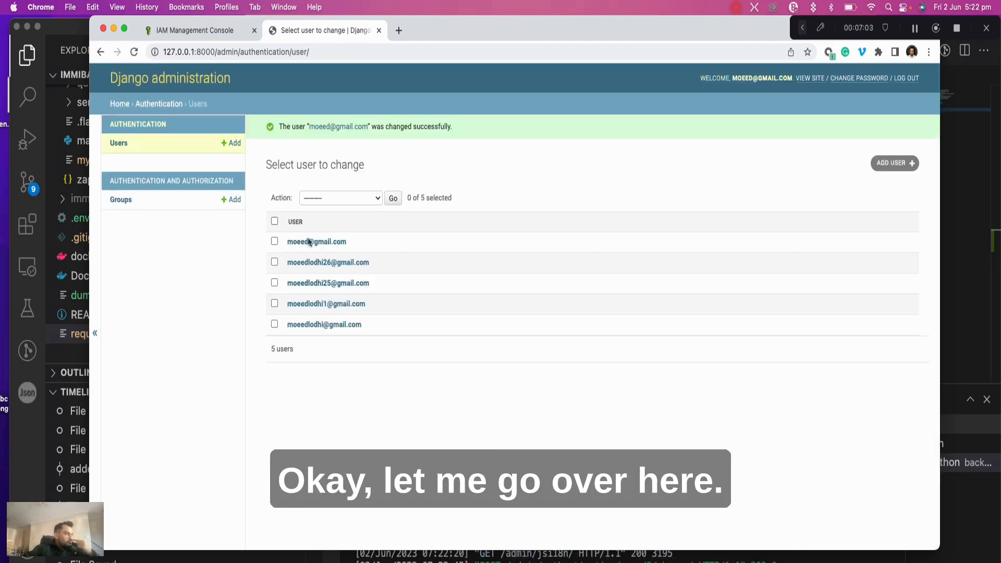
{"action": "left_click", "coordinate": [316, 241]}
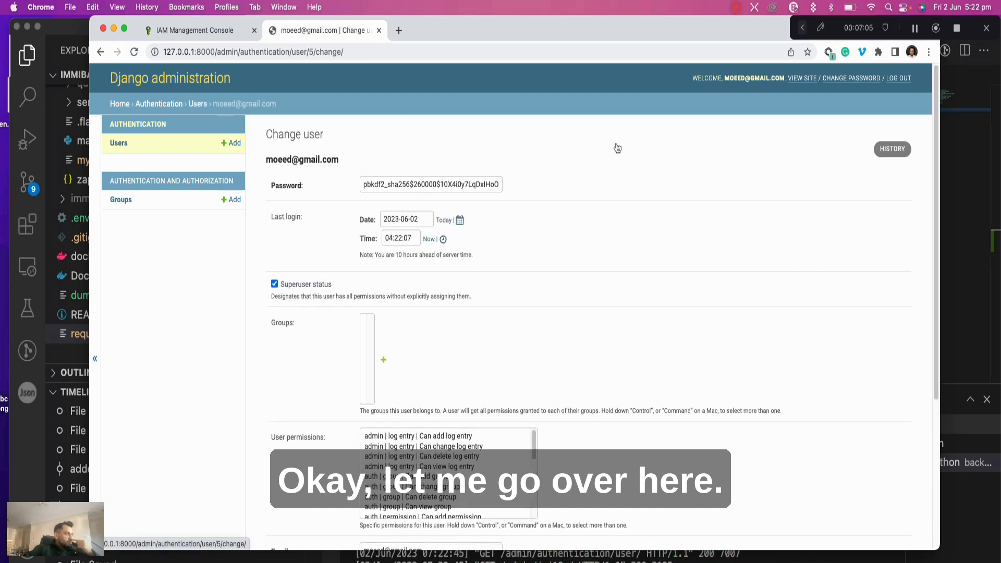
{"action": "scroll", "scroll_direction": "down", "scroll_amount": 3}
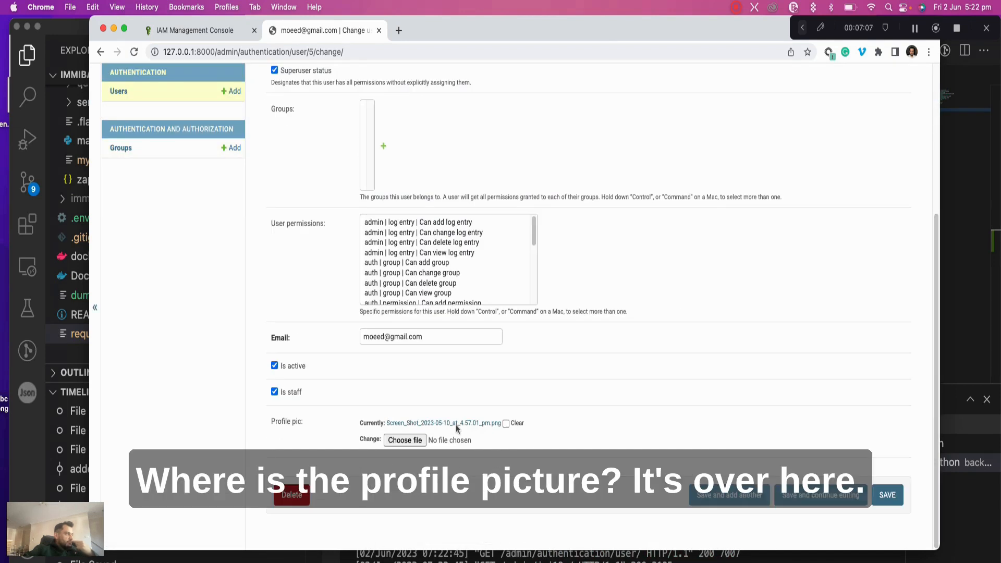
{"action": "left_click", "coordinate": [444, 423]}
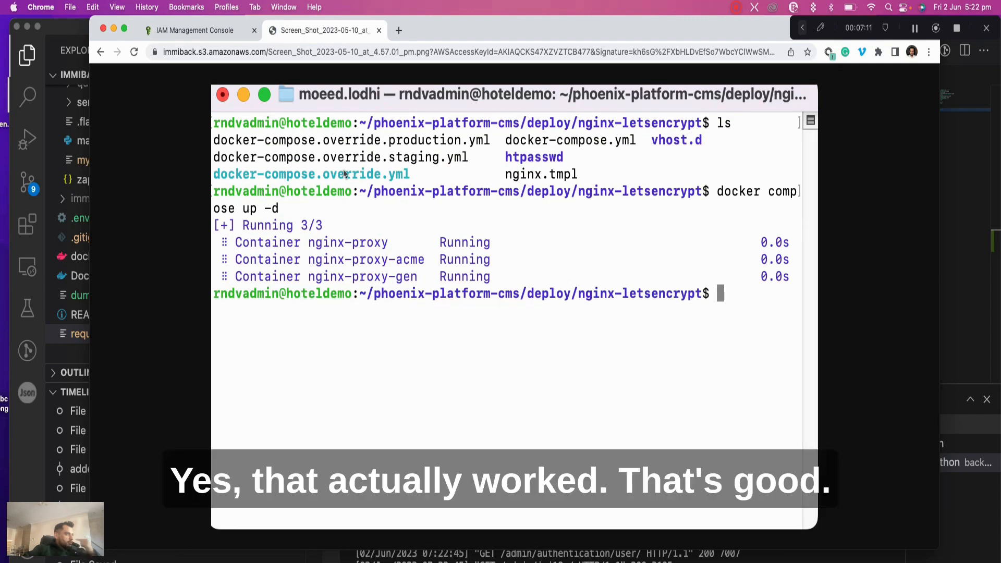
{"action": "mouse_move", "coordinate": [141, 7]}
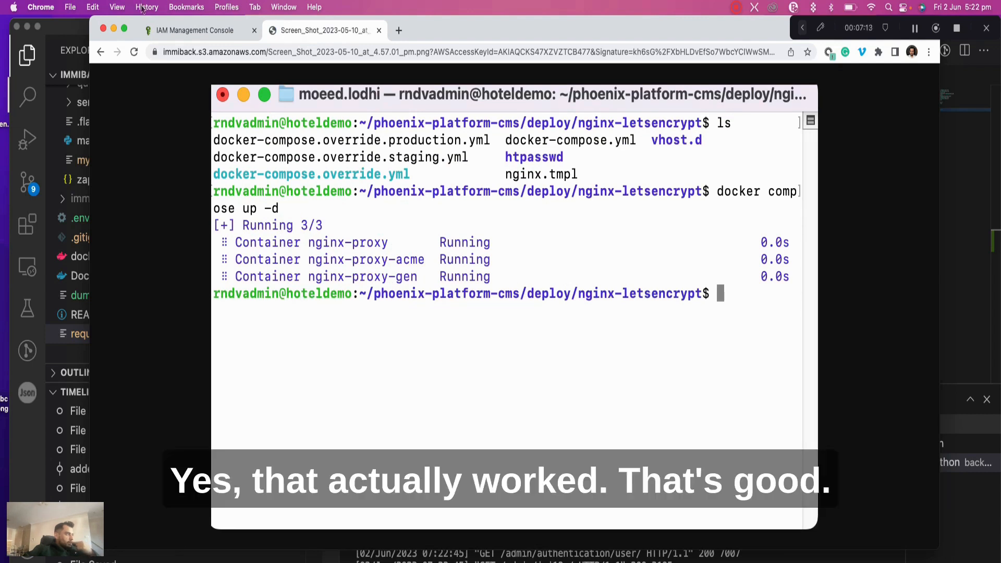
{"action": "mouse_move", "coordinate": [195, 30]}
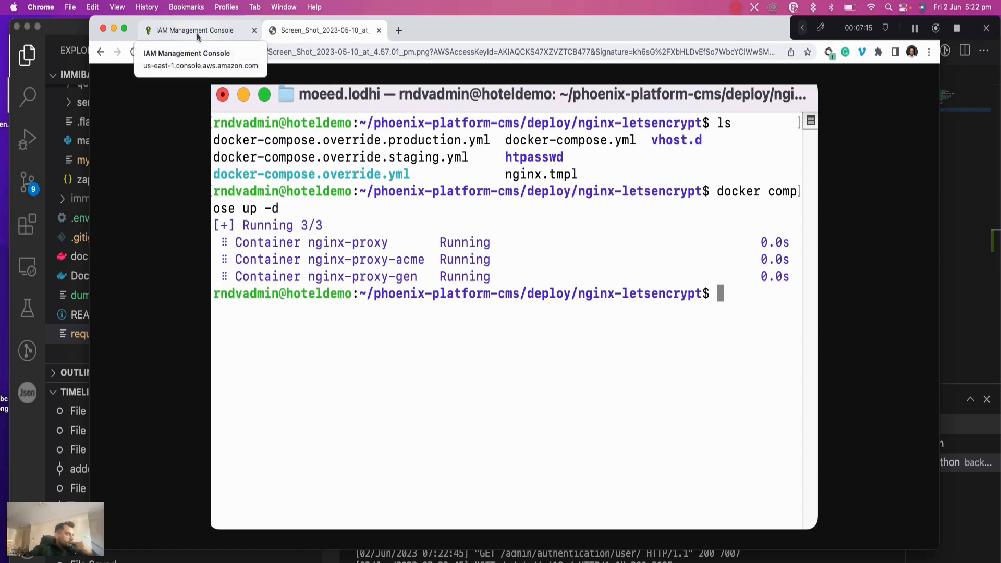
Review the IAM user's AmazonS3FullAccess policy, then search s3 to reach the S3 bucket list.
{"action": "left_click", "coordinate": [196, 30]}
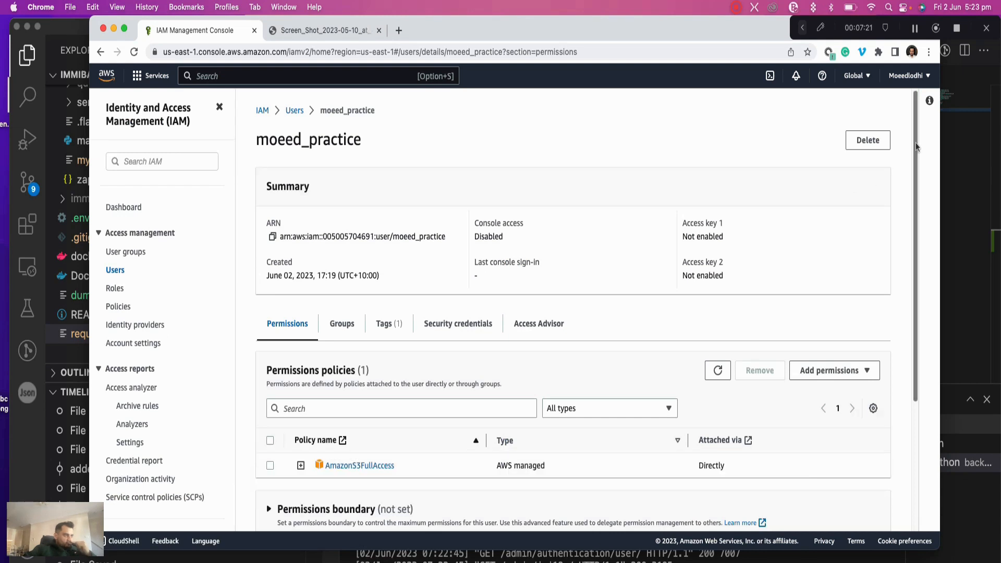
{"action": "scroll", "scroll_direction": "down", "scroll_amount": 3}
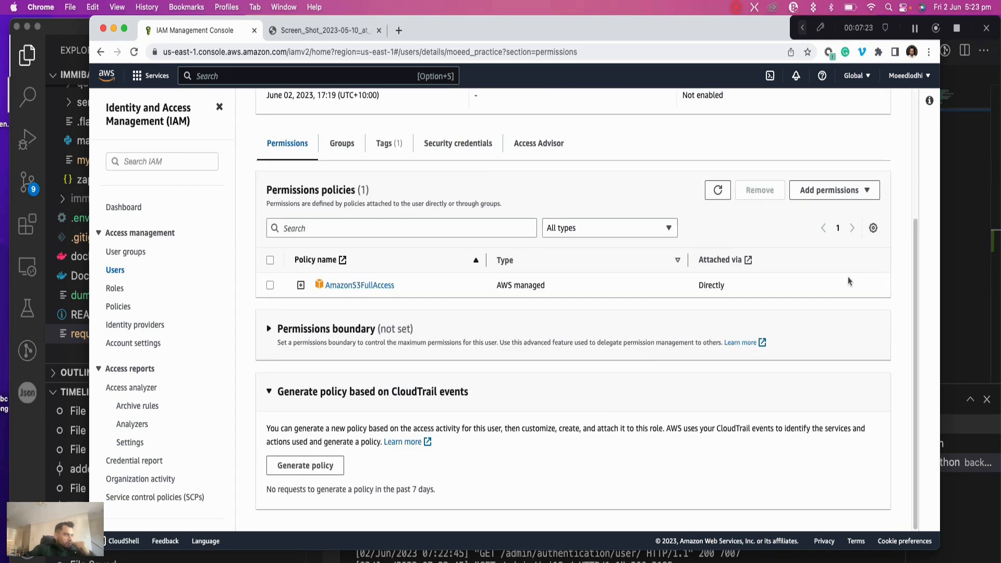
{"action": "scroll", "scroll_direction": "up", "scroll_amount": 3}
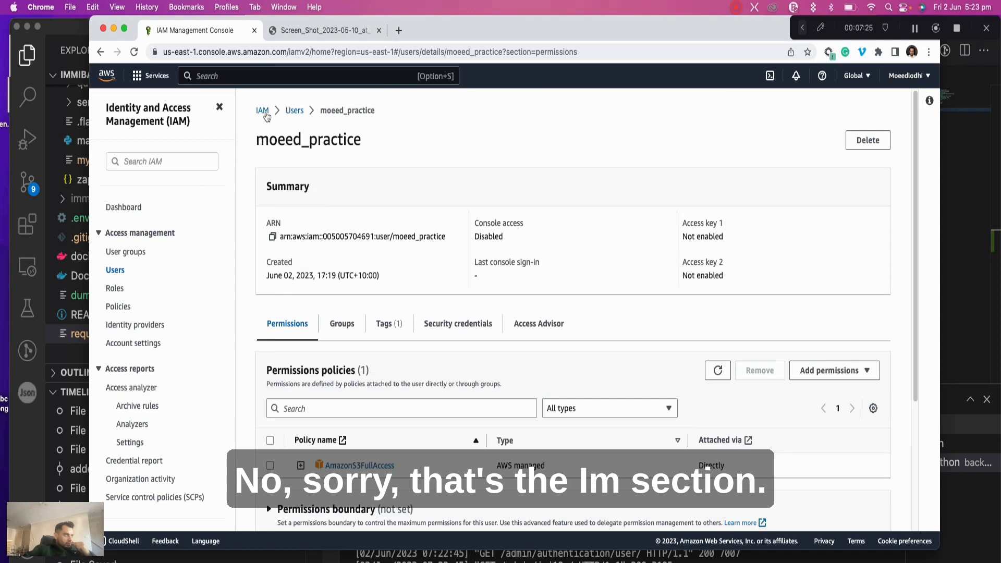
{"action": "type", "text": "s3"}
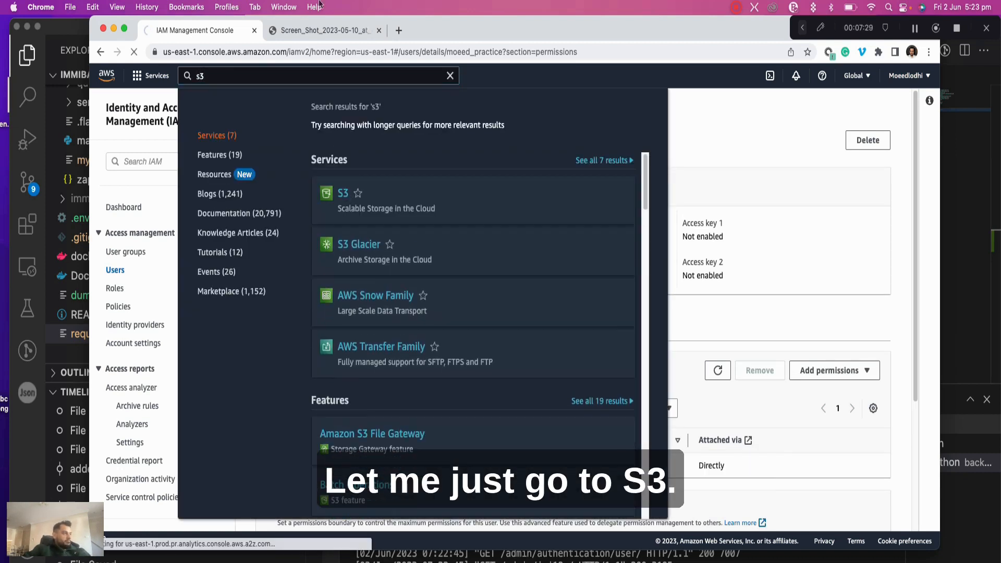
{"action": "left_click", "coordinate": [343, 193]}
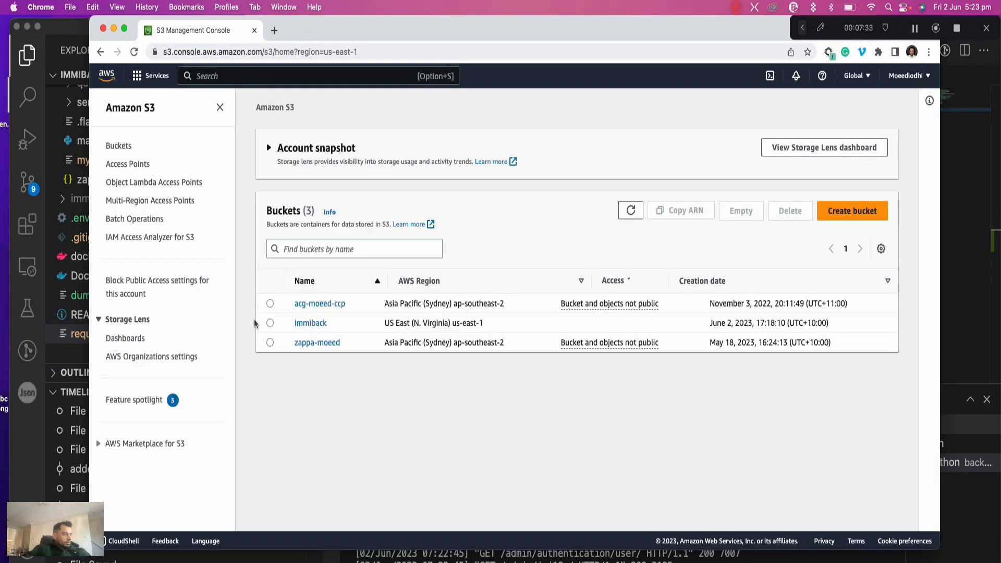
Inspect the screenshot object's Permissions in immiback, showing owner-only ACL access, and return to its overview.
{"action": "left_click", "coordinate": [311, 322]}
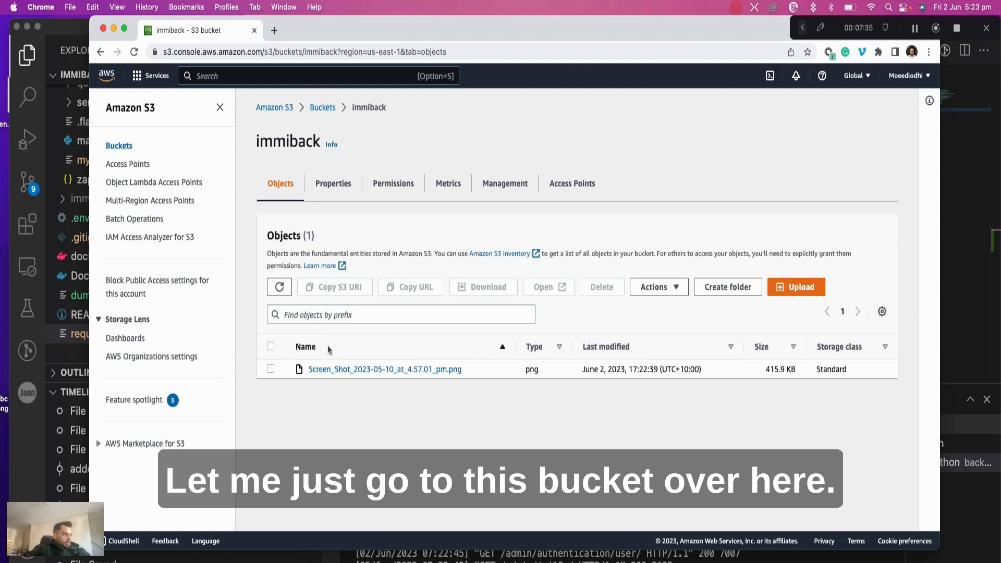
{"action": "left_click", "coordinate": [385, 369]}
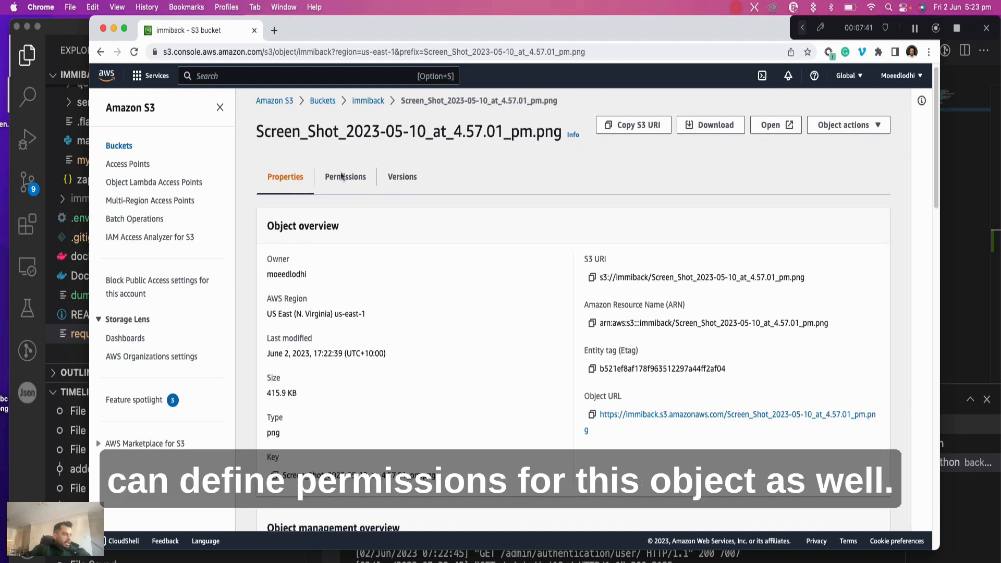
{"action": "left_click", "coordinate": [345, 177]}
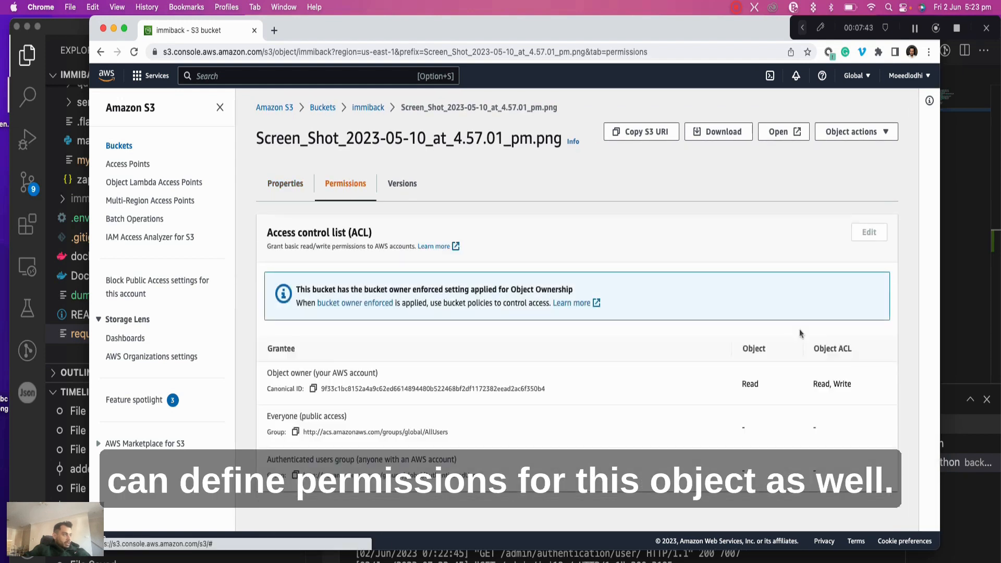
{"action": "mouse_move", "coordinate": [932, 216]}
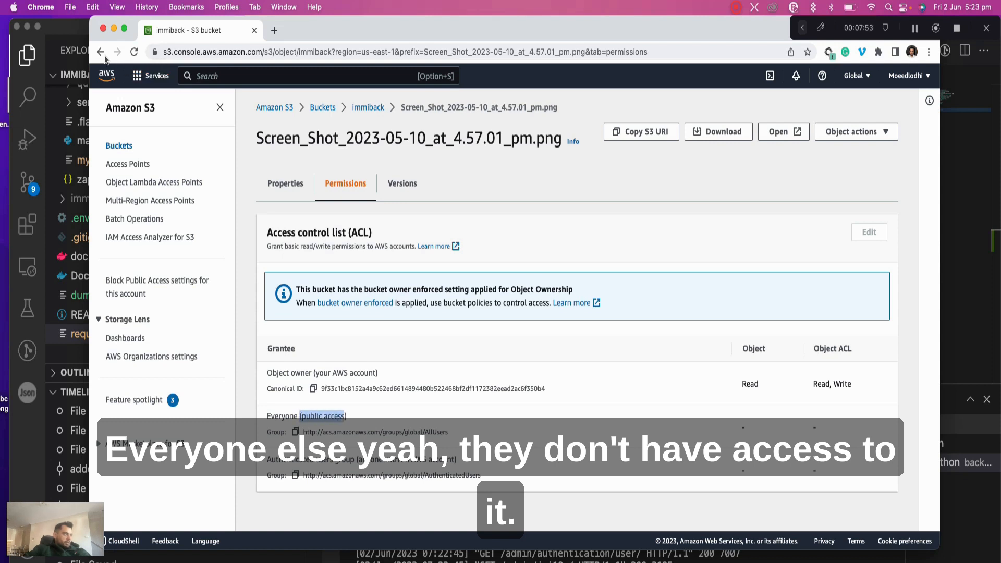
{"action": "left_click", "coordinate": [285, 184]}
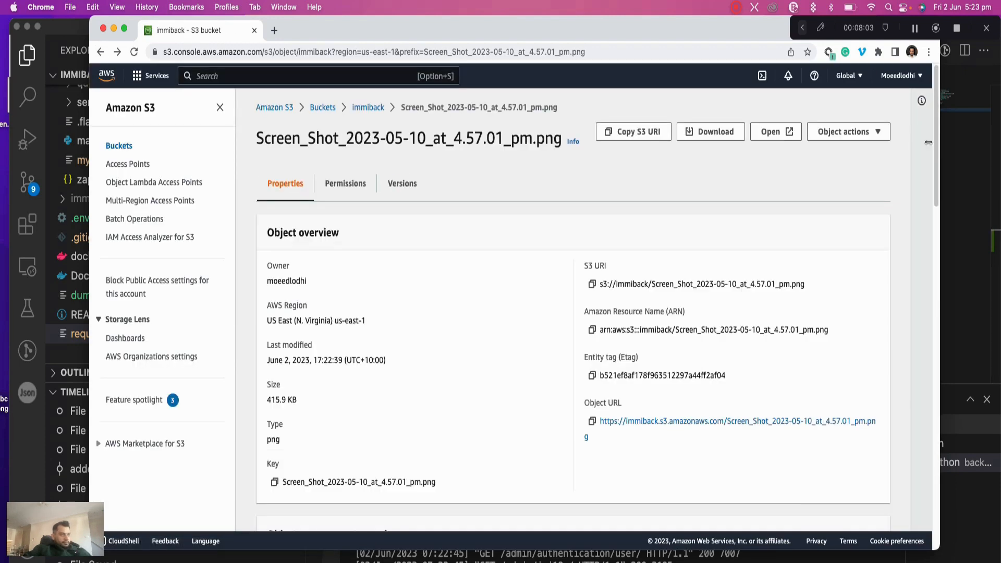
Download the profile picture object from immiback and view it in Preview.
{"action": "scroll", "scroll_direction": "down", "scroll_amount": 3}
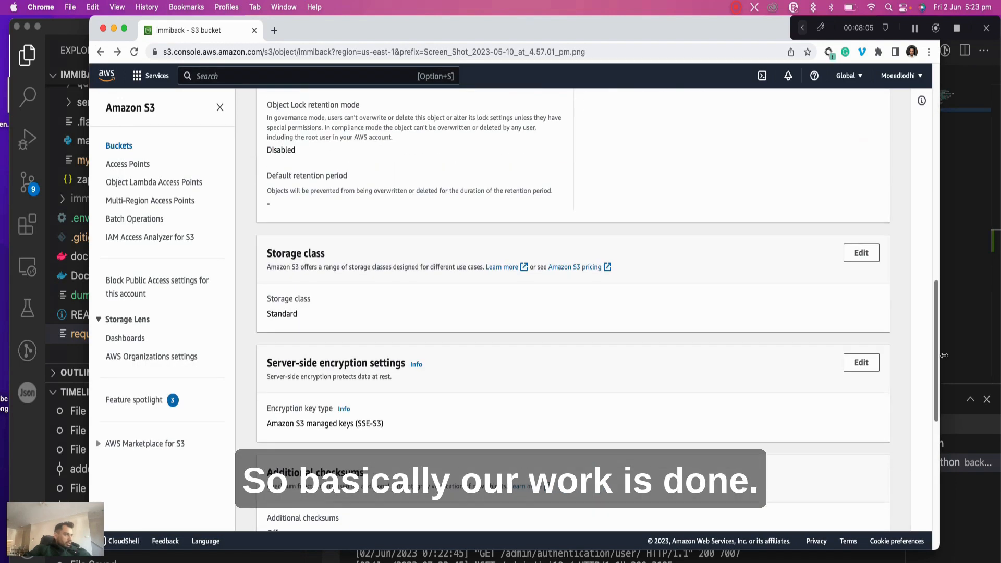
{"action": "scroll", "scroll_direction": "up", "scroll_amount": 3}
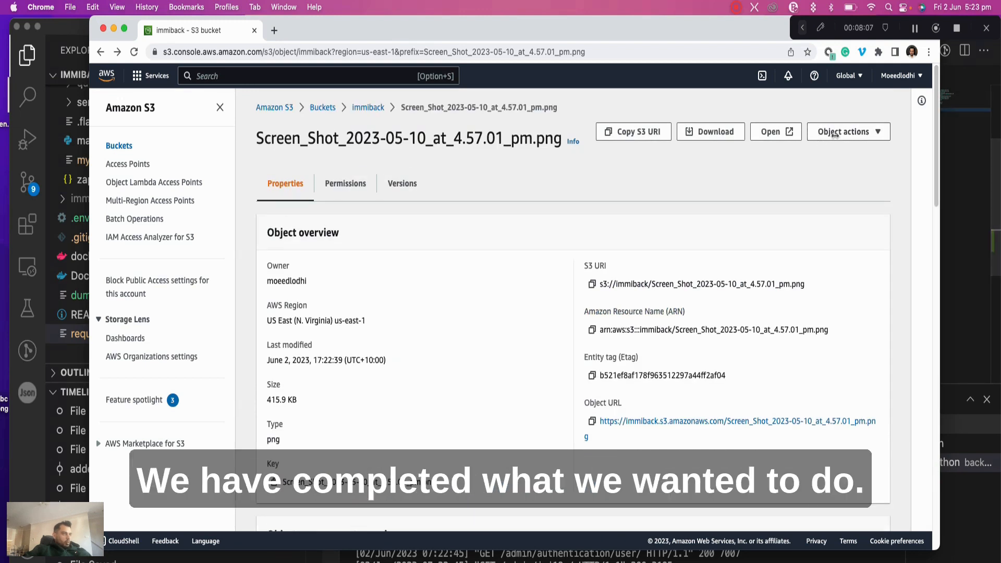
{"action": "left_click", "coordinate": [847, 131]}
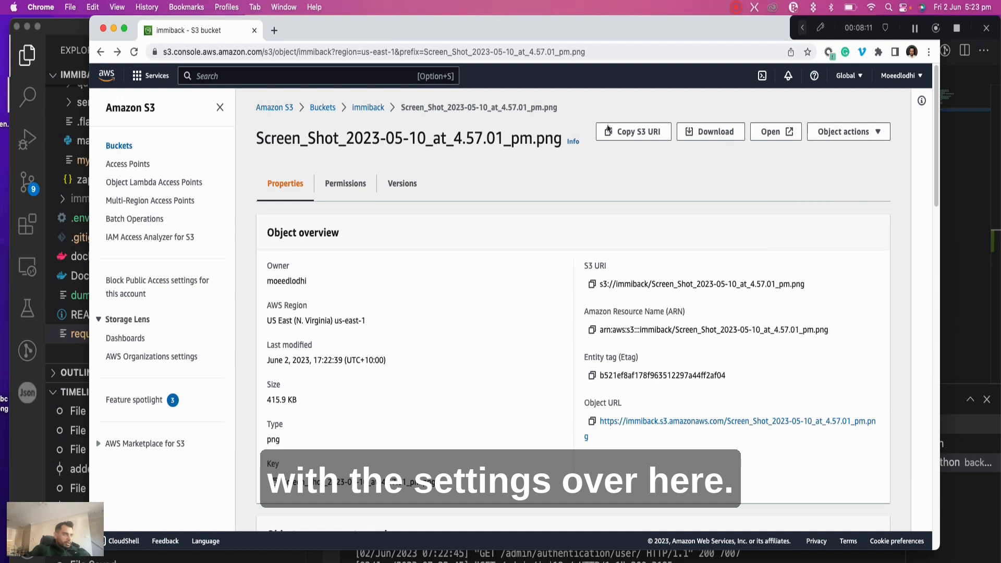
{"action": "left_click", "coordinate": [709, 131]}
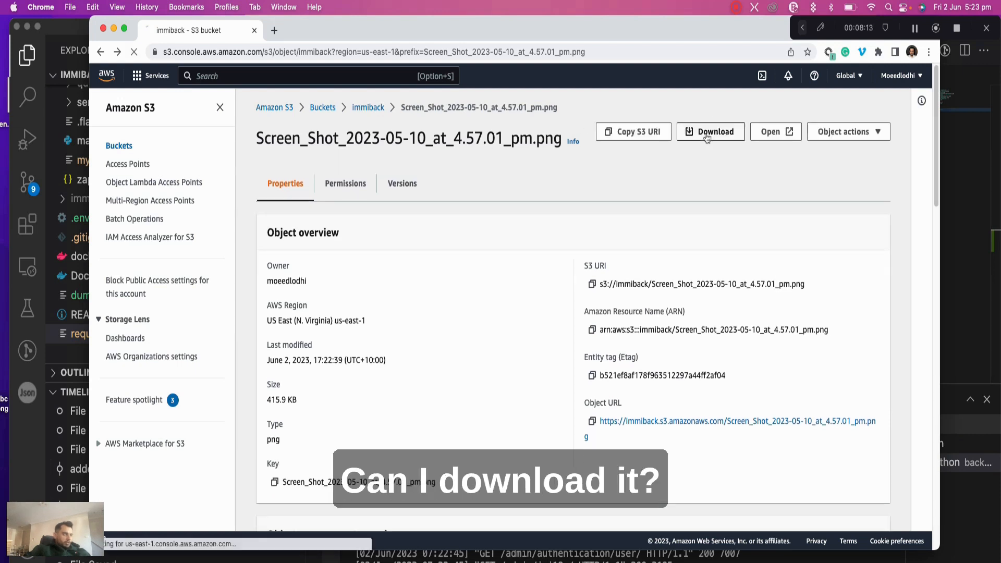
{"action": "left_click", "coordinate": [710, 131]}
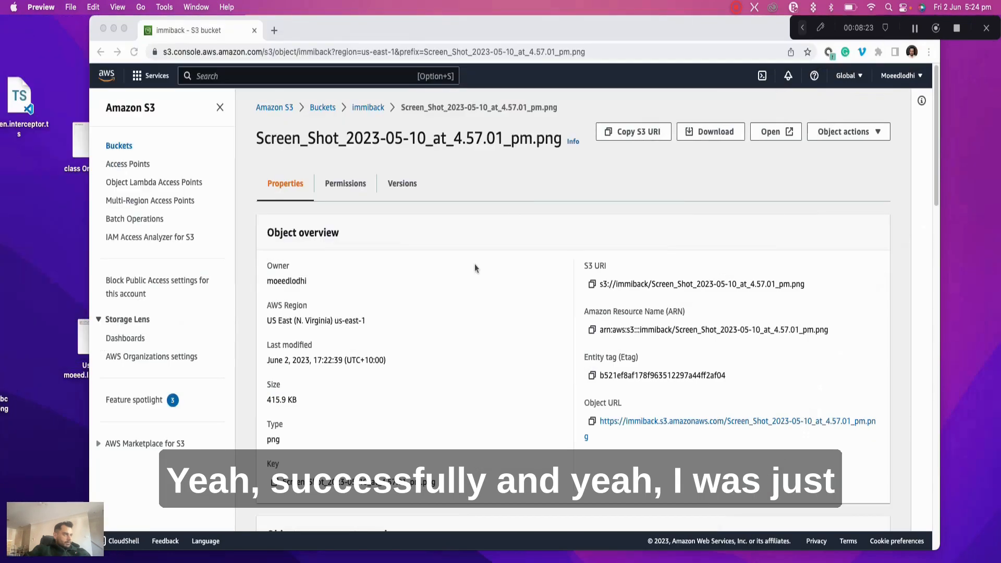
Return to the S3 console, close the side panel and show immiback's object list with the single 415.9 KB png.
{"action": "left_click", "coordinate": [345, 184]}
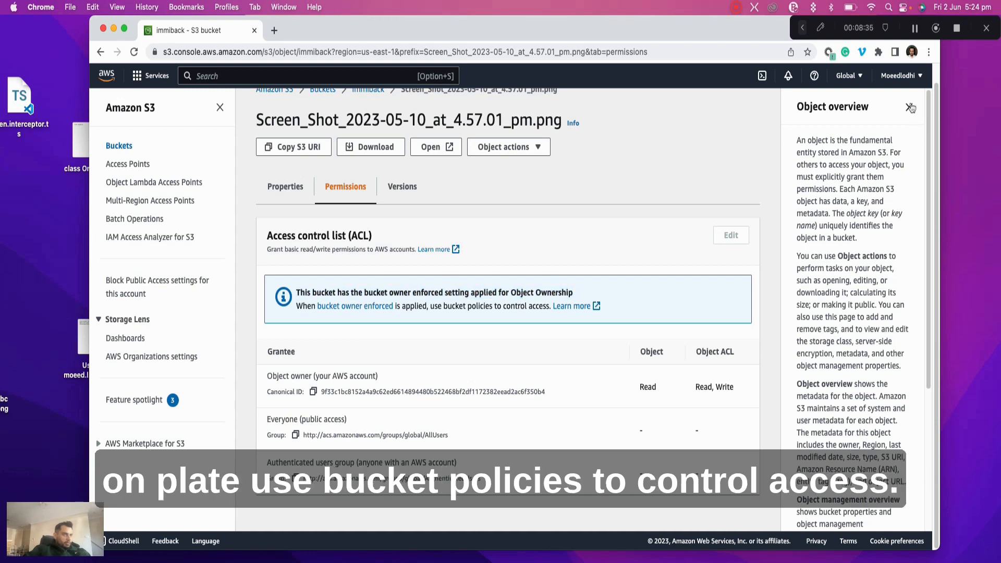
{"action": "left_click", "coordinate": [911, 106]}
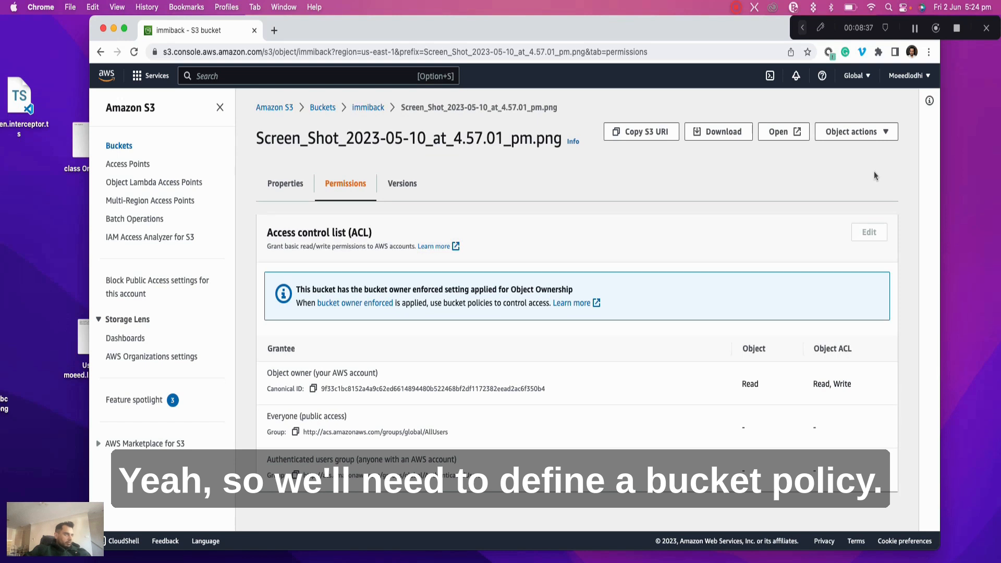
{"action": "mouse_move", "coordinate": [879, 192]}
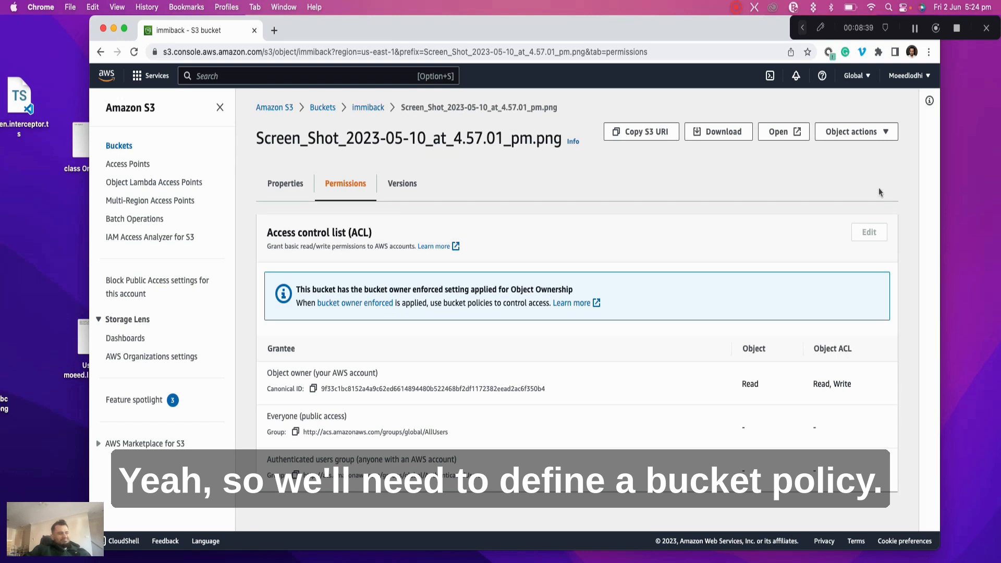
{"action": "mouse_move", "coordinate": [427, 163]}
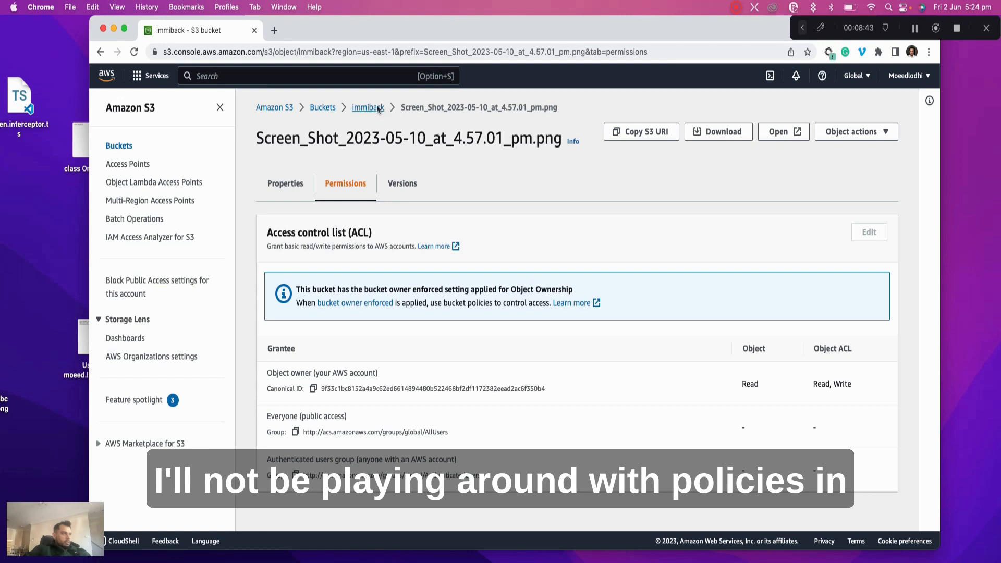
{"action": "left_click", "coordinate": [368, 107]}
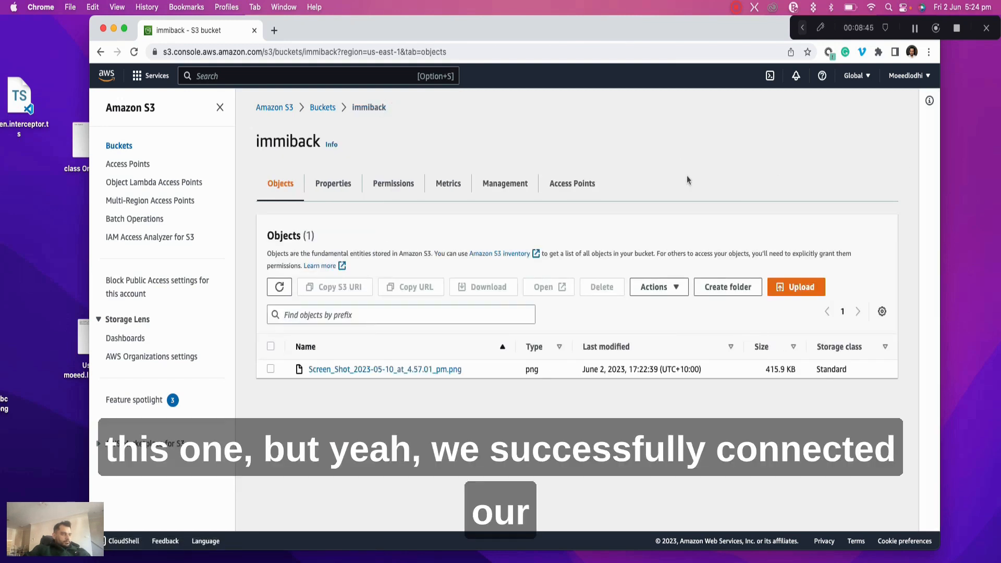